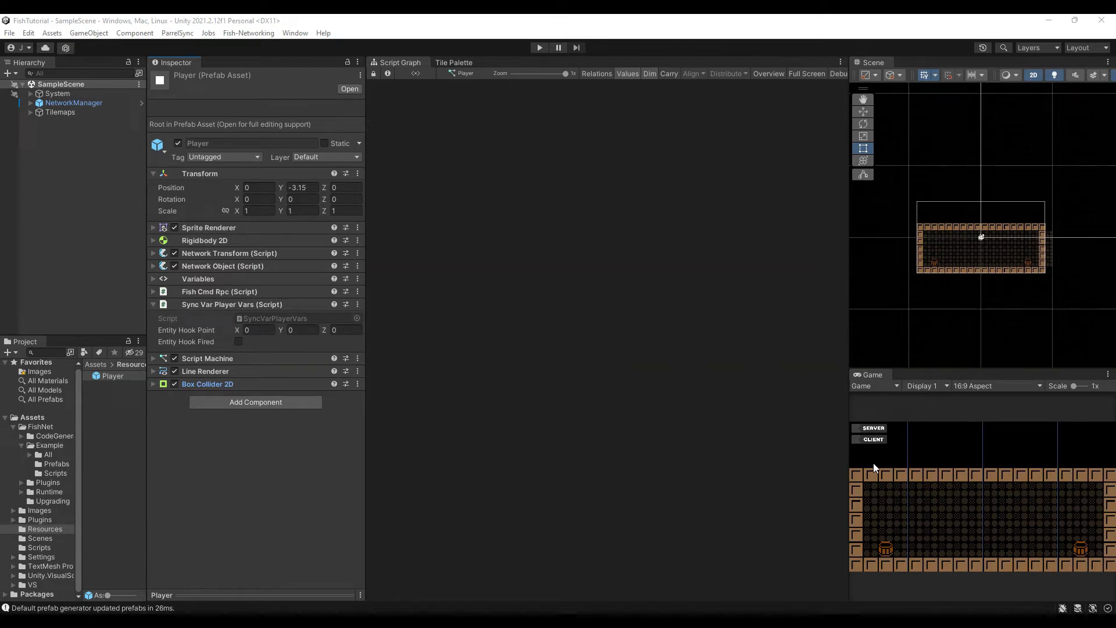
pyautogui.moveTo(575, 411)
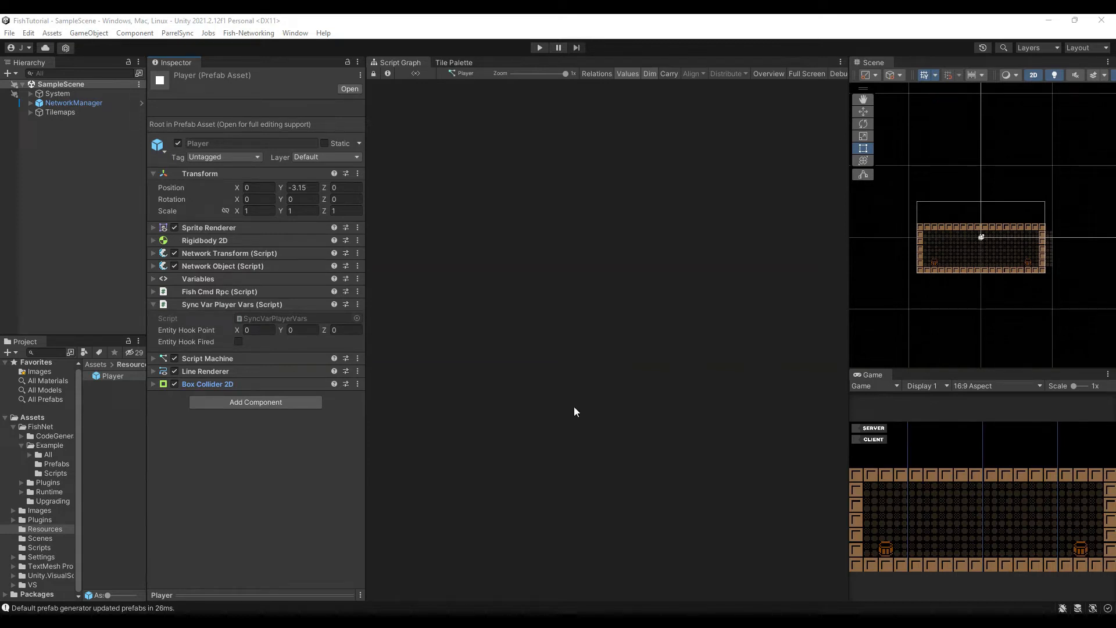
pyautogui.moveTo(550, 404)
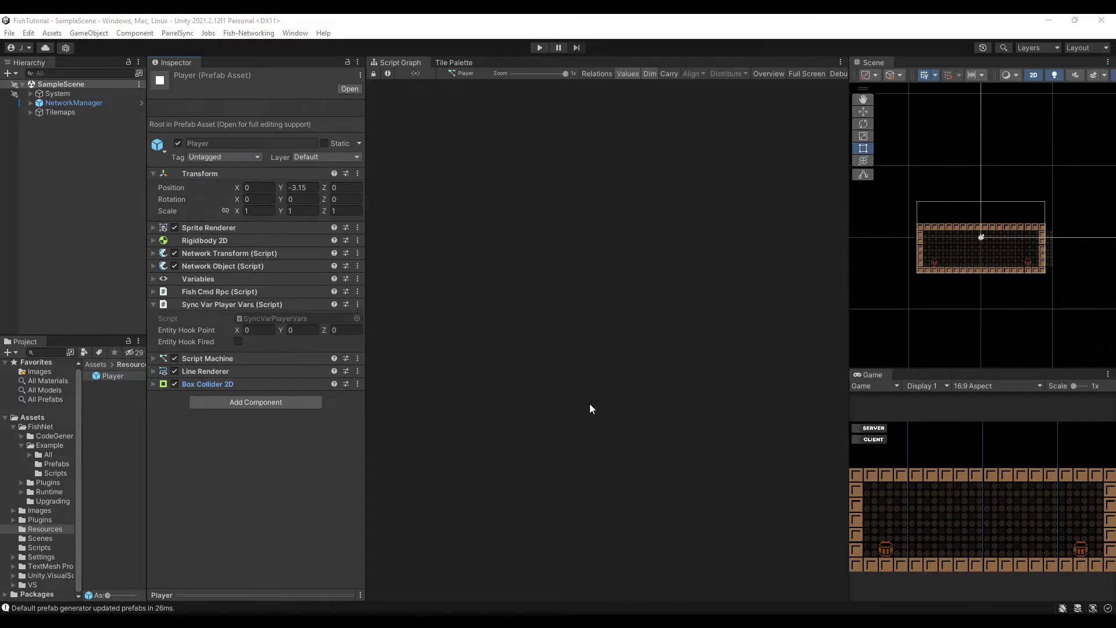
pyautogui.moveTo(349, 379)
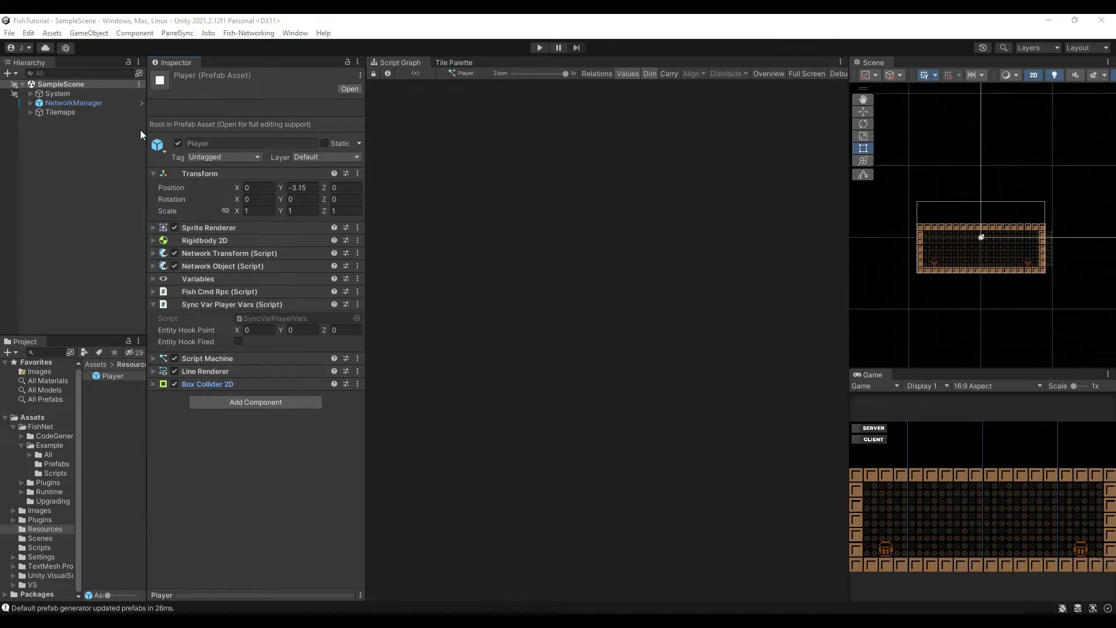
pyautogui.moveTo(381, 442)
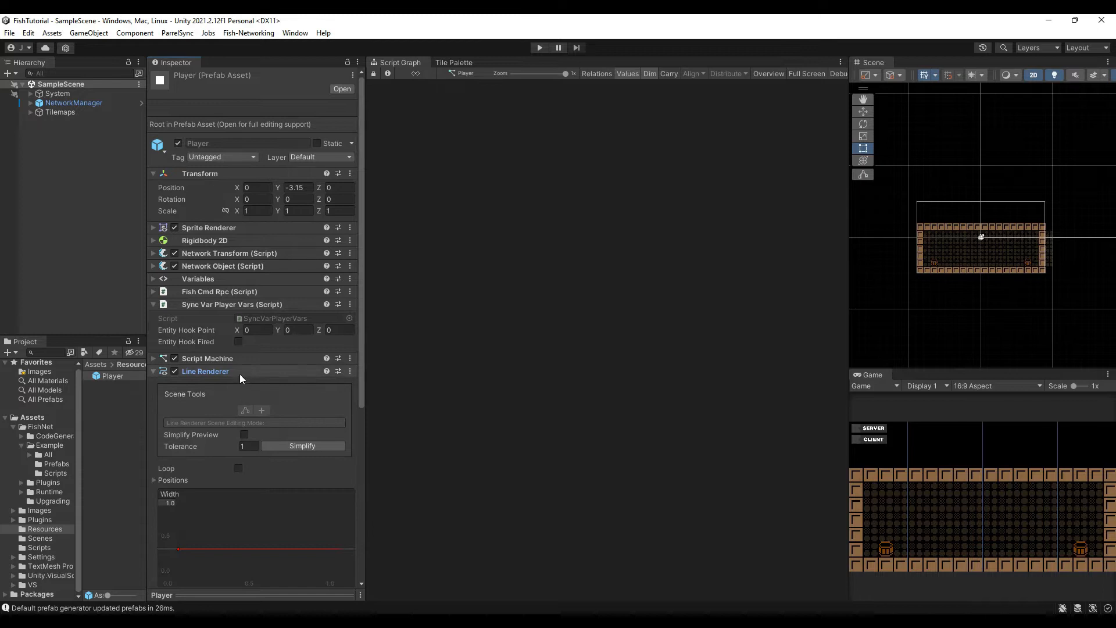
# Collapse the Line Renderer component, then bring the Unity editor back to the front
pyautogui.click(153, 371)
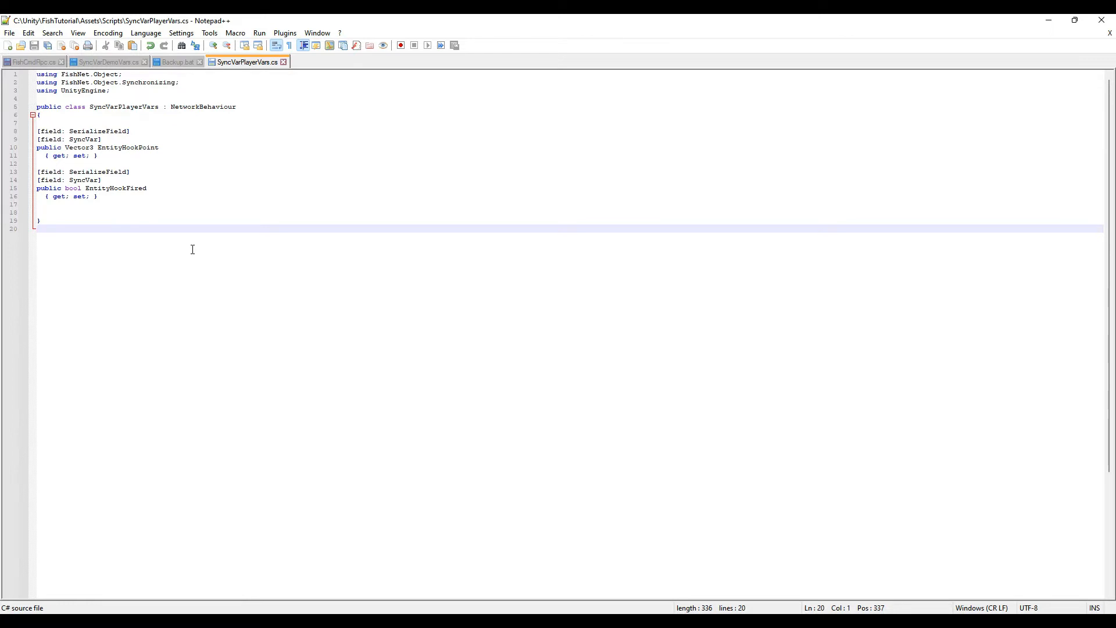
pyautogui.moveTo(272, 269)
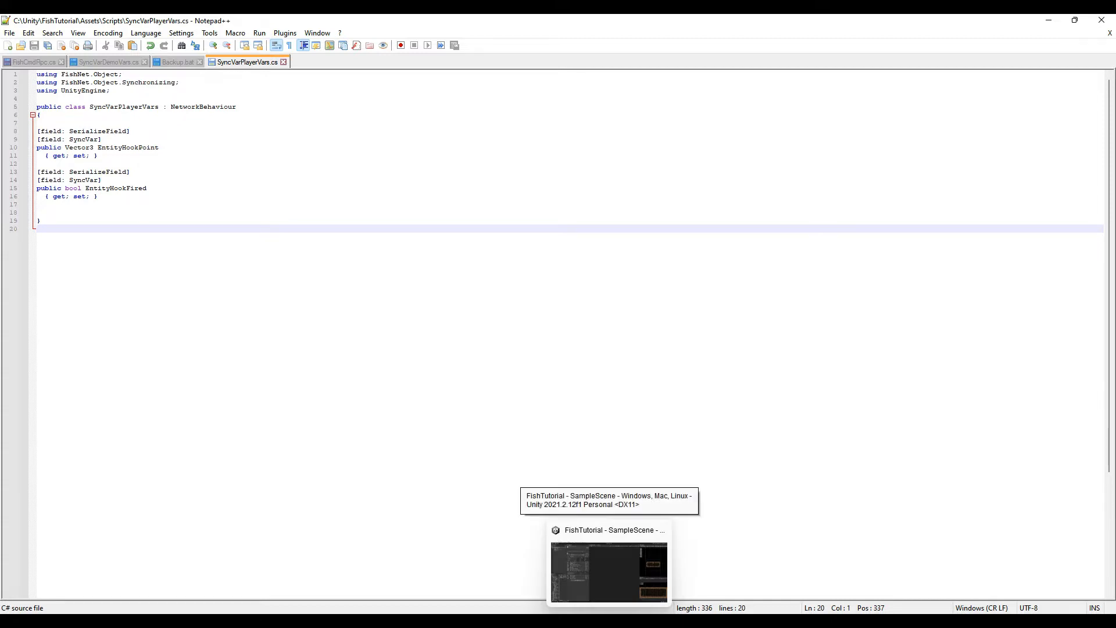
pyautogui.click(606, 569)
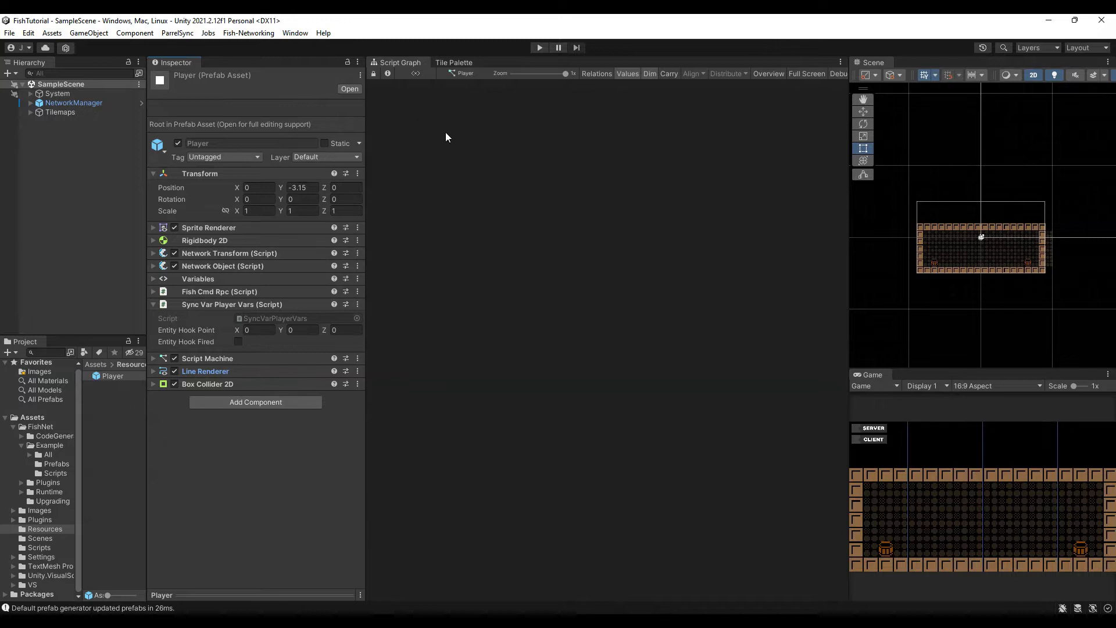
pyautogui.moveTo(475, 227)
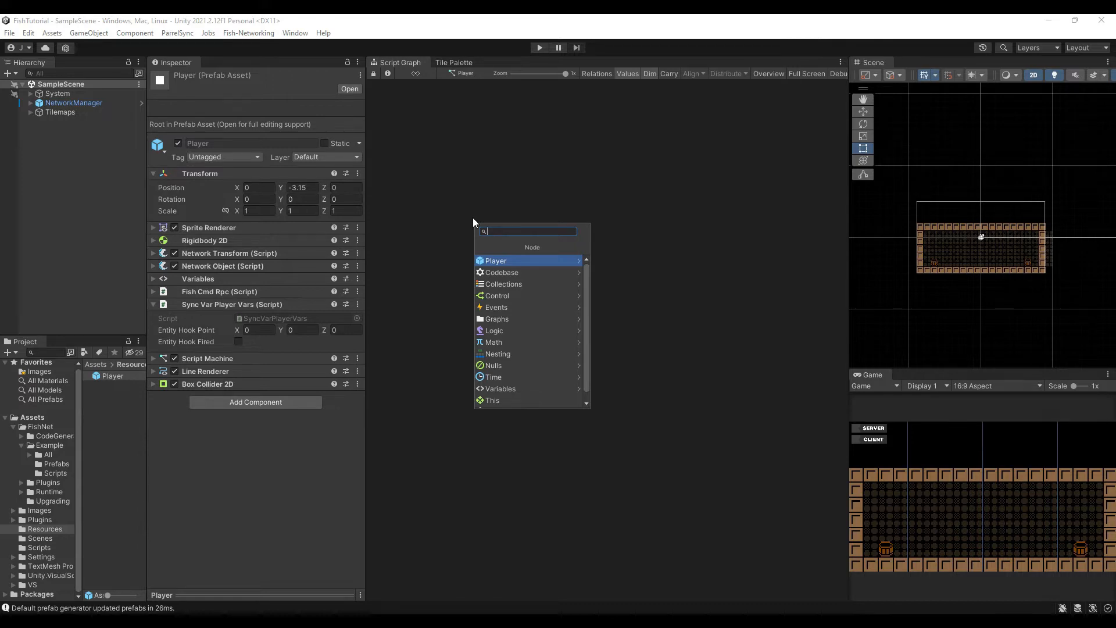
# Add an On Mouse Input event feeding an If gated by Network Object Is Owner, then begin Get Mouse Position
pyautogui.write('on mouse')
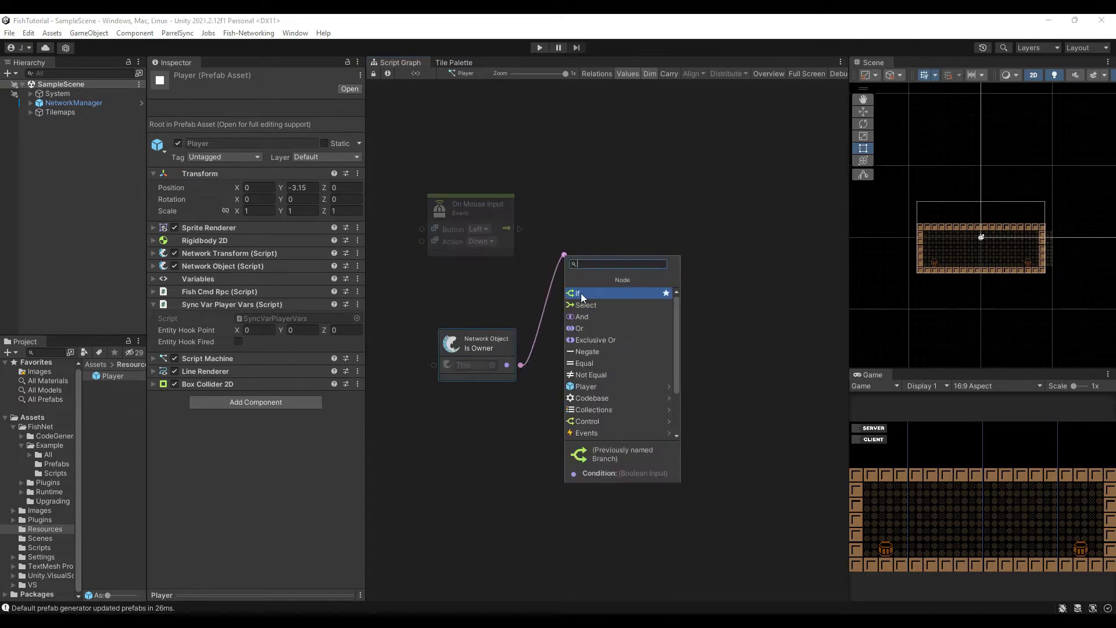
pyautogui.click(577, 293)
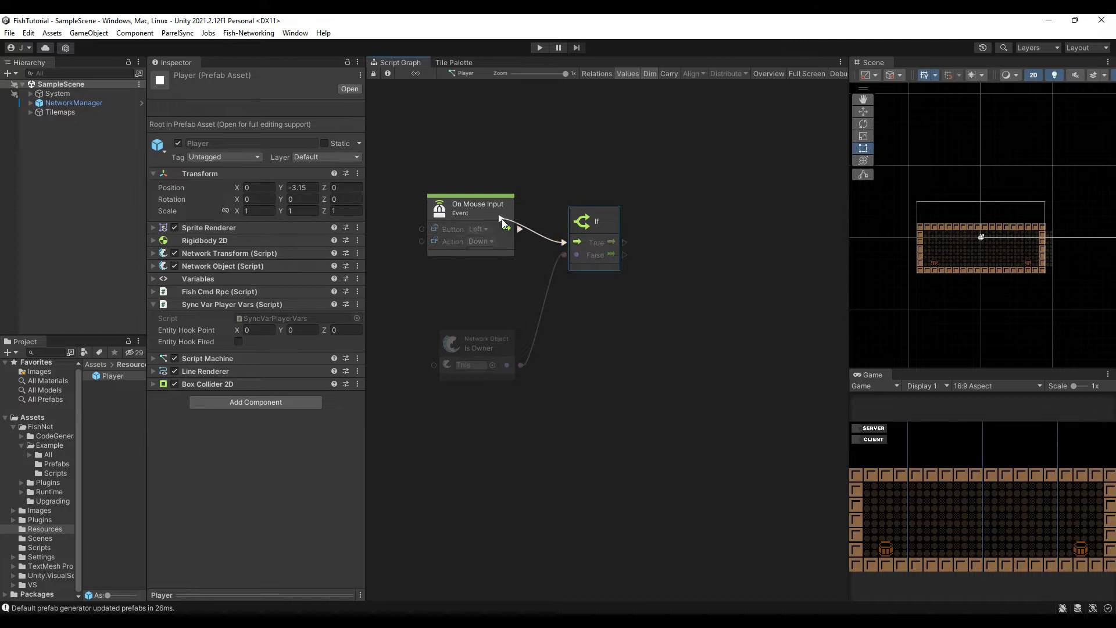
pyautogui.moveTo(476, 349); pyautogui.dragTo(476, 284)
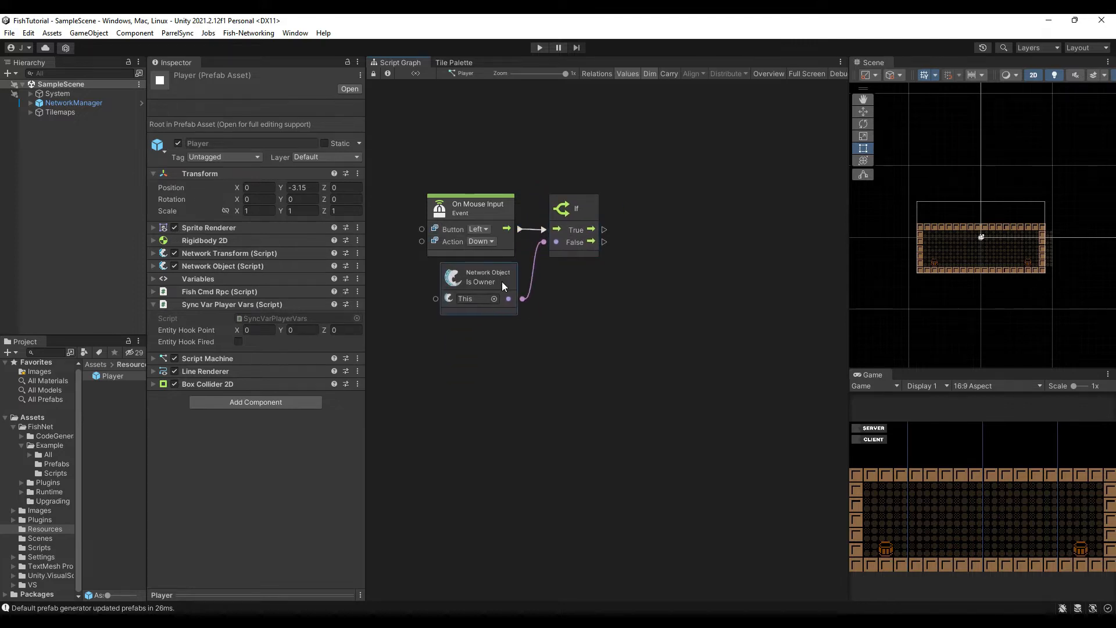
pyautogui.write('get mous')
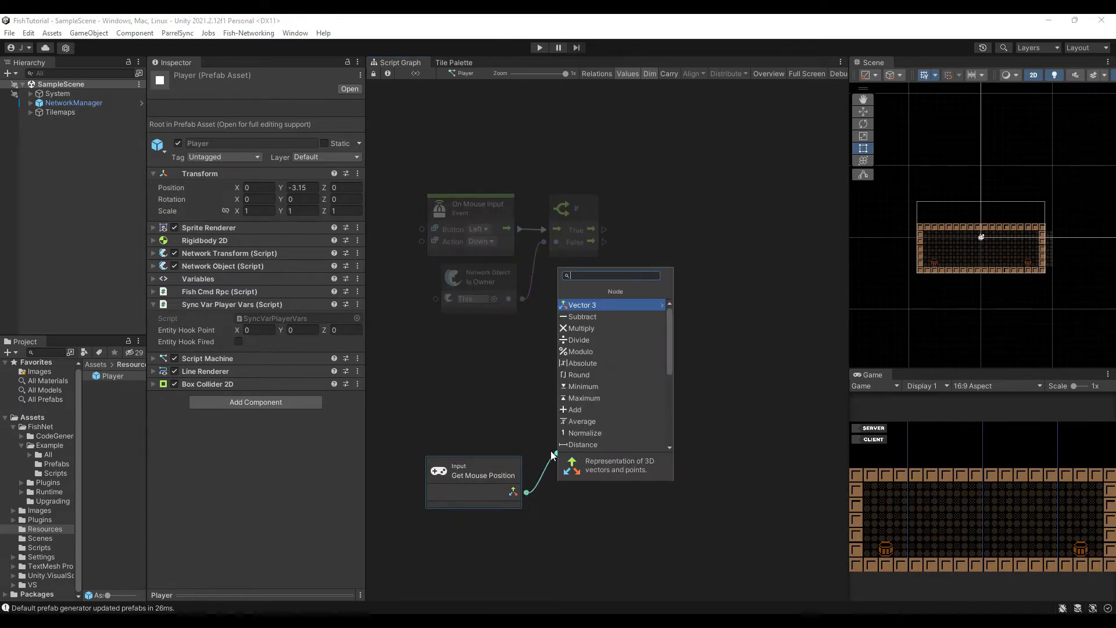
# Add Screen To World Point from the main camera and a Round node for the mouse world point
pyautogui.write('screen to')
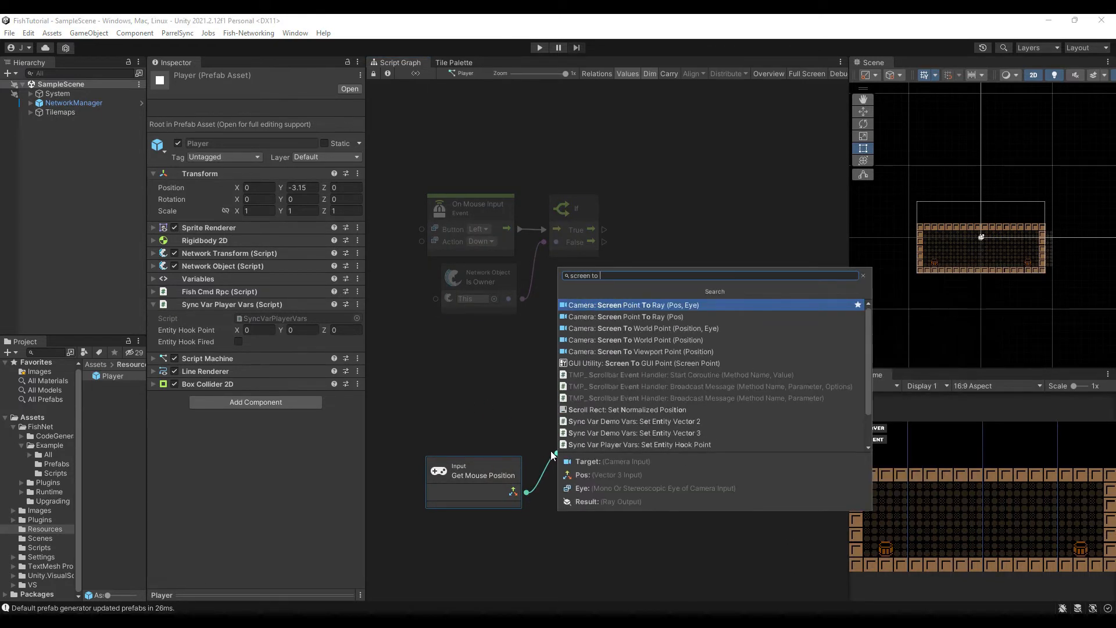
pyautogui.click(639, 340)
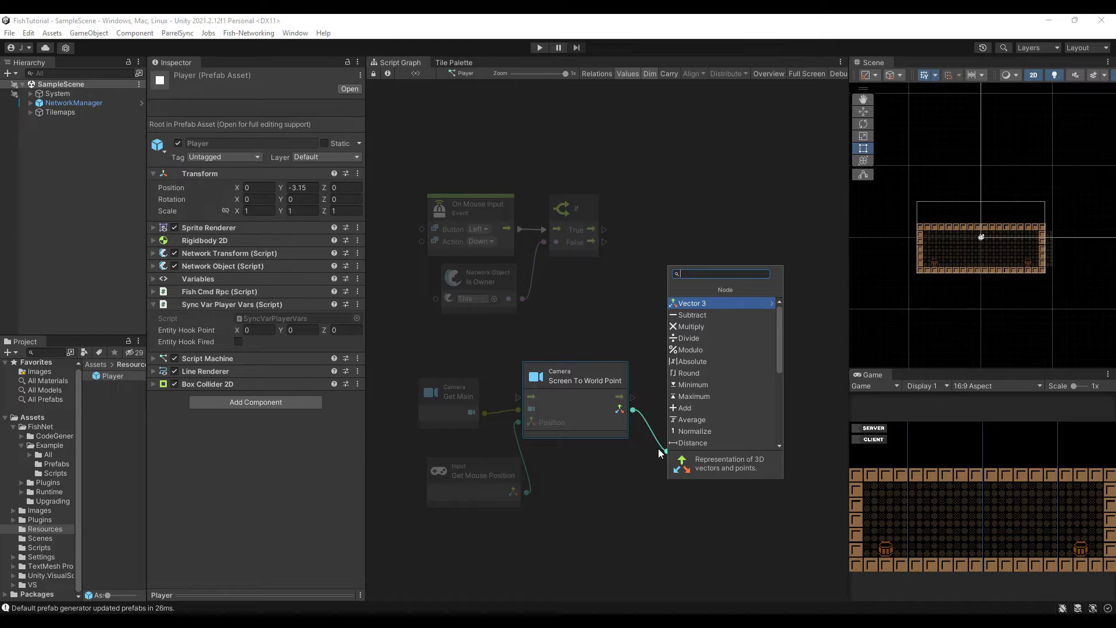
pyautogui.write('round')
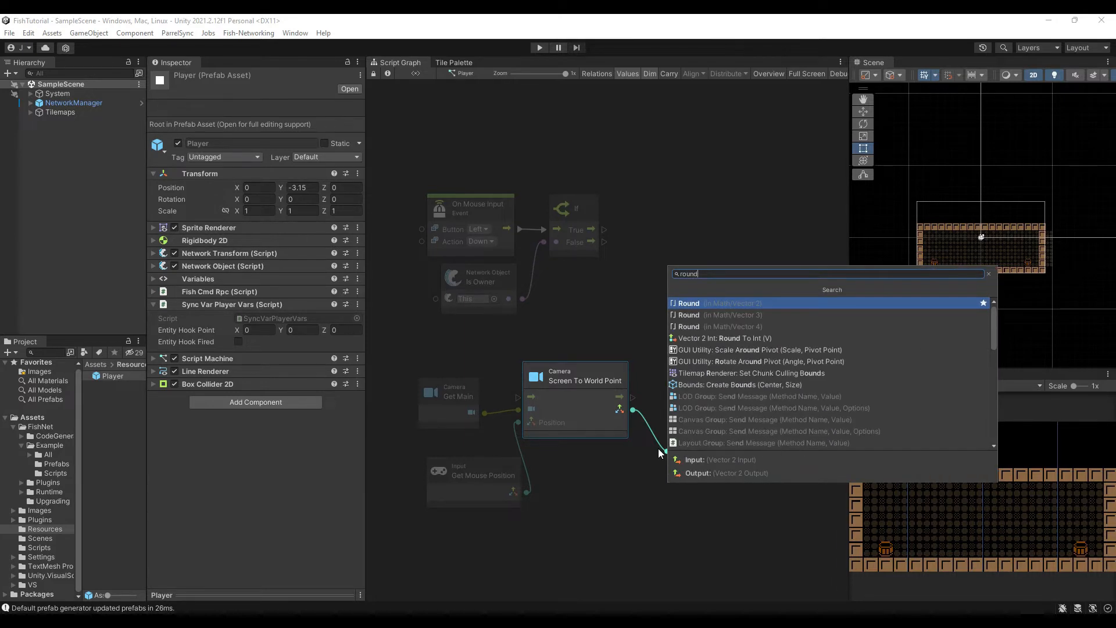
pyautogui.click(688, 302)
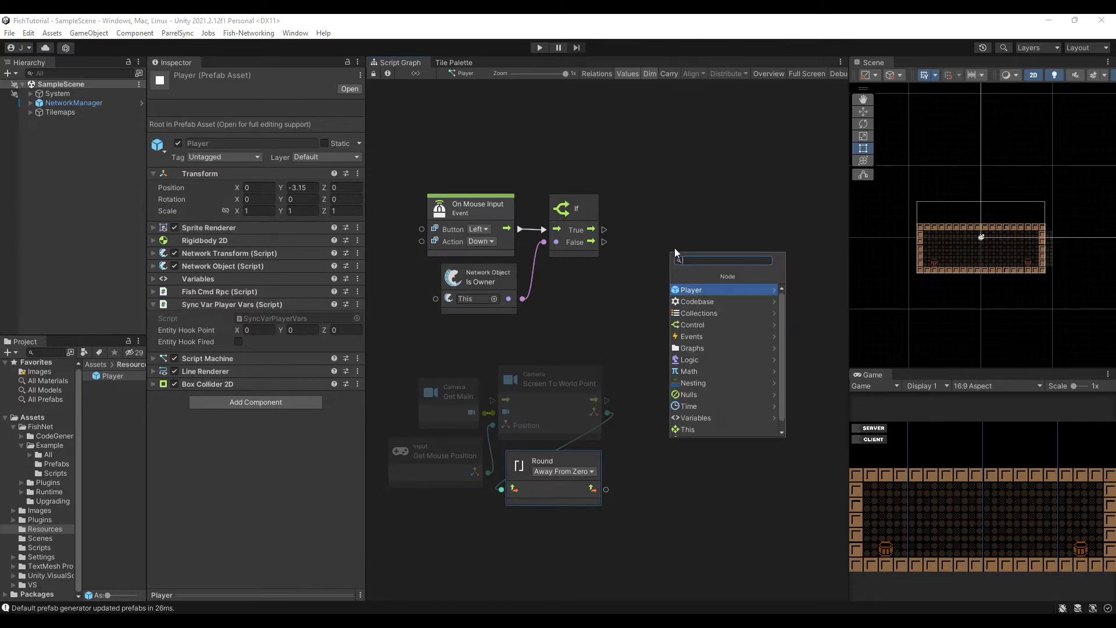
# Add a Cmd Master network call on the true branch with trigger HookFired
pyautogui.write('cmd master')
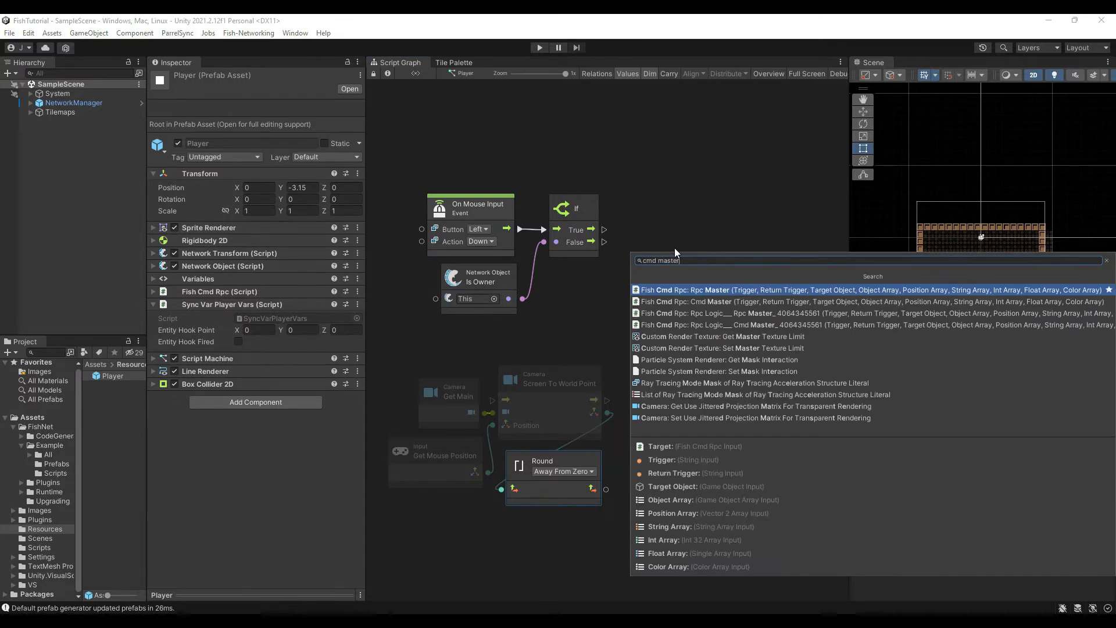
pyautogui.click(782, 290)
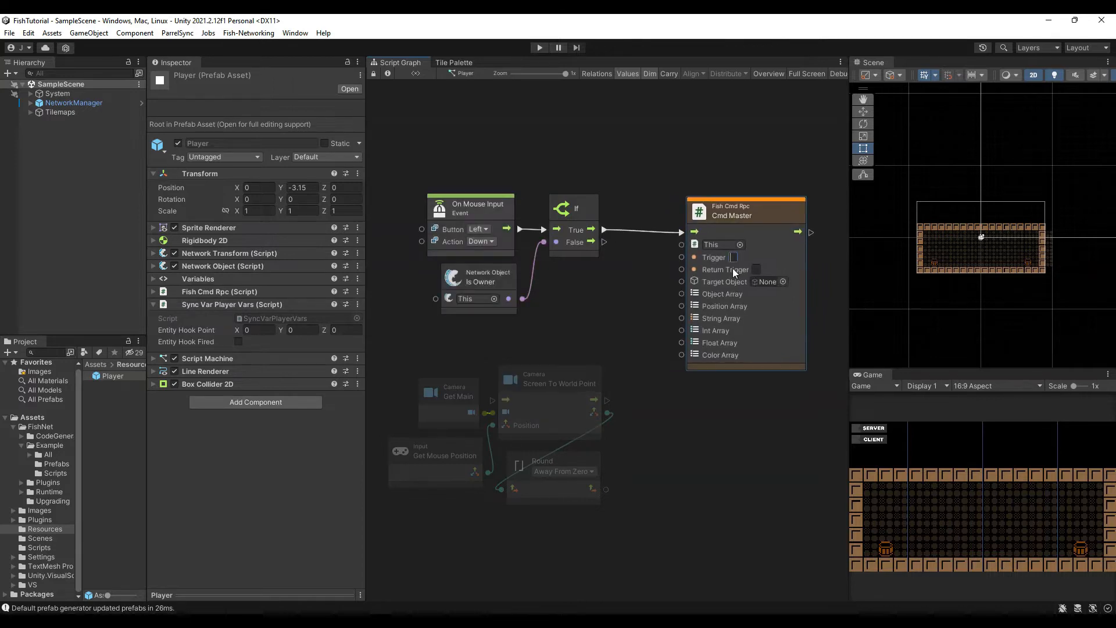
pyautogui.write('HookF')
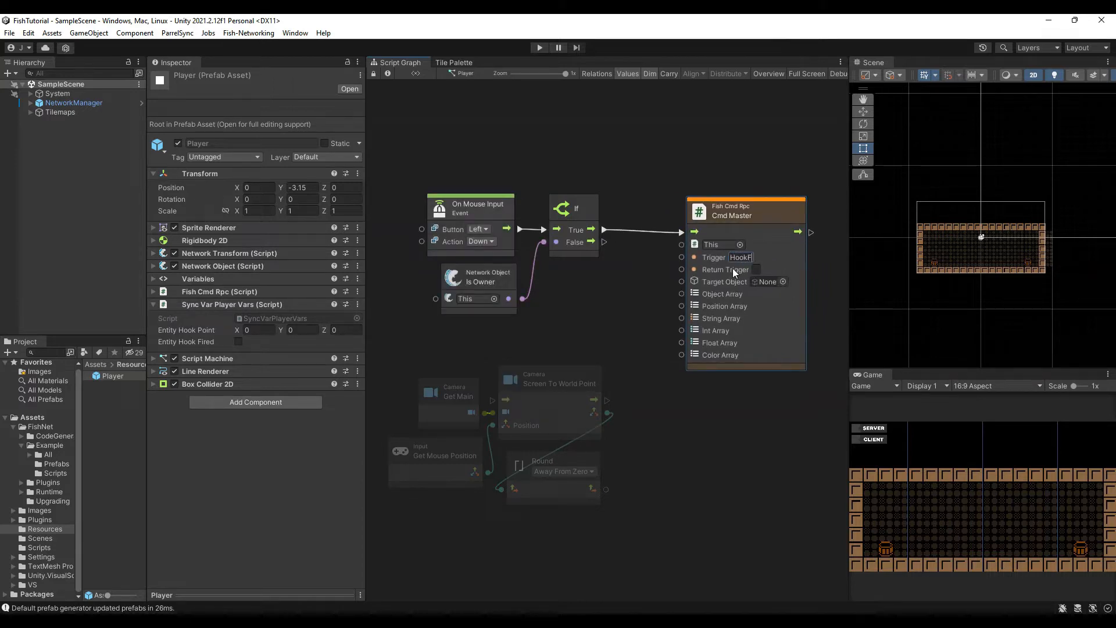
# Feed Null into the unused arrays and a Create List of the rounded position into Position Array
pyautogui.moveTo(680, 355); pyautogui.dragTo(687, 414)
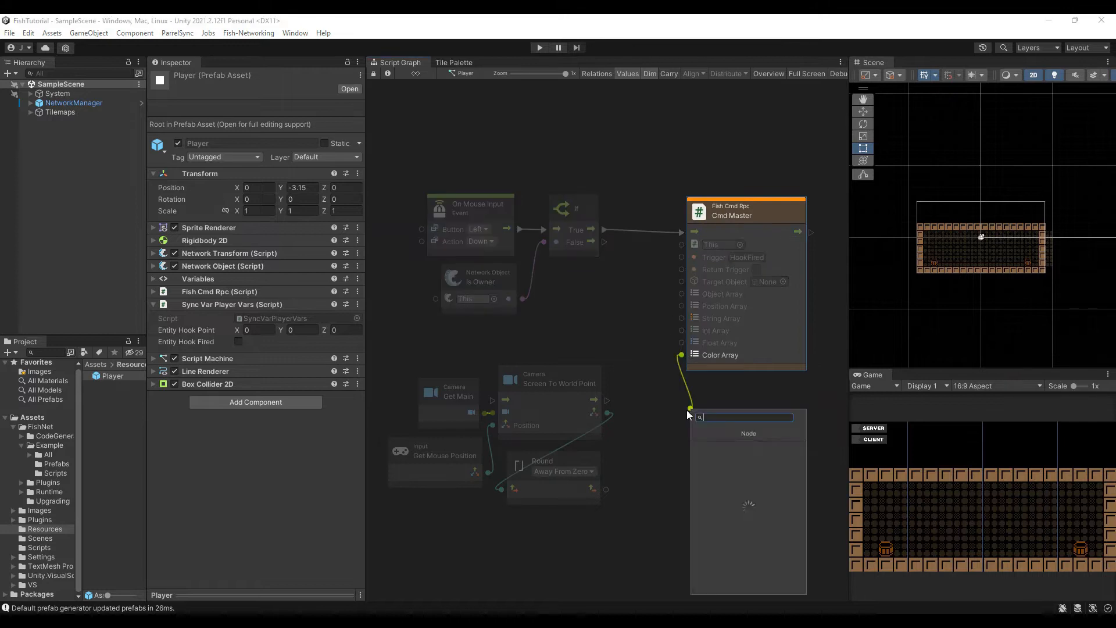
pyautogui.write('null')
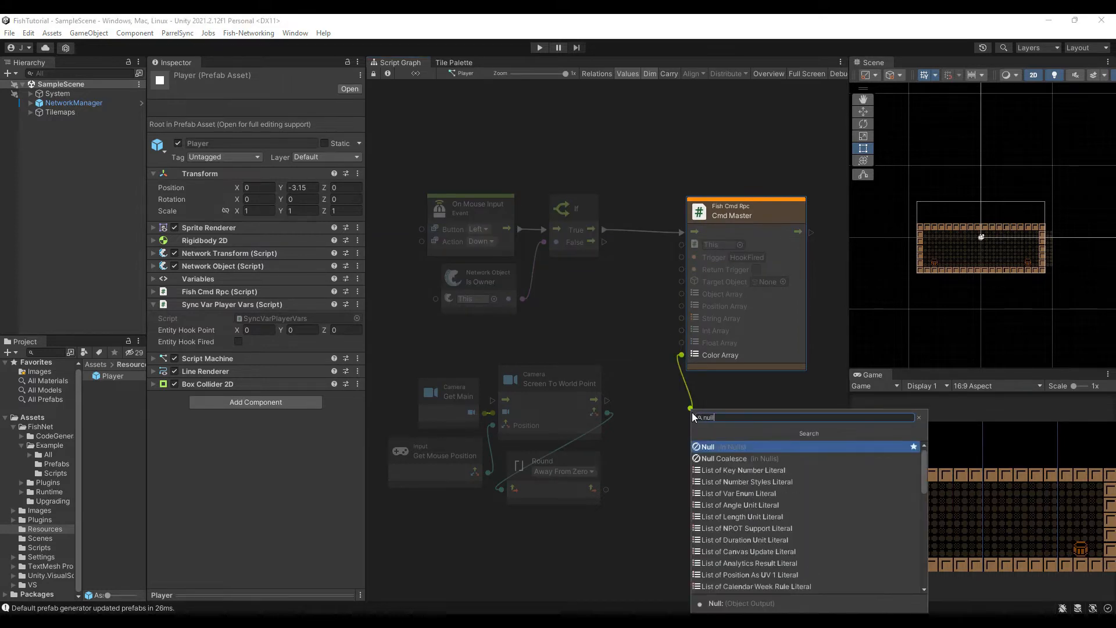
pyautogui.click(705, 447)
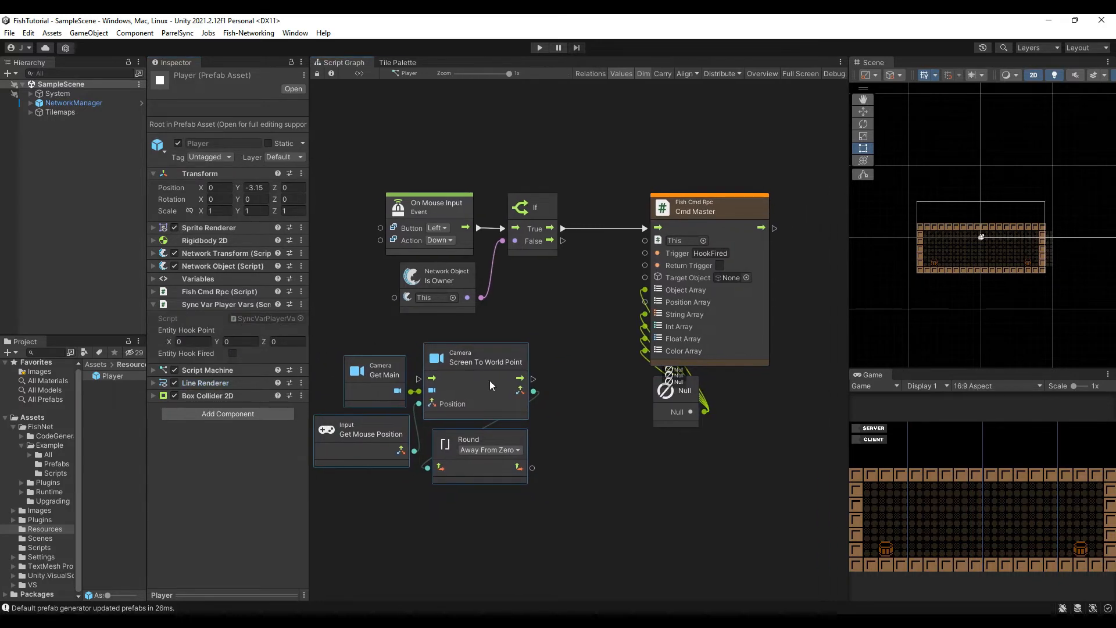
pyautogui.click(618, 307)
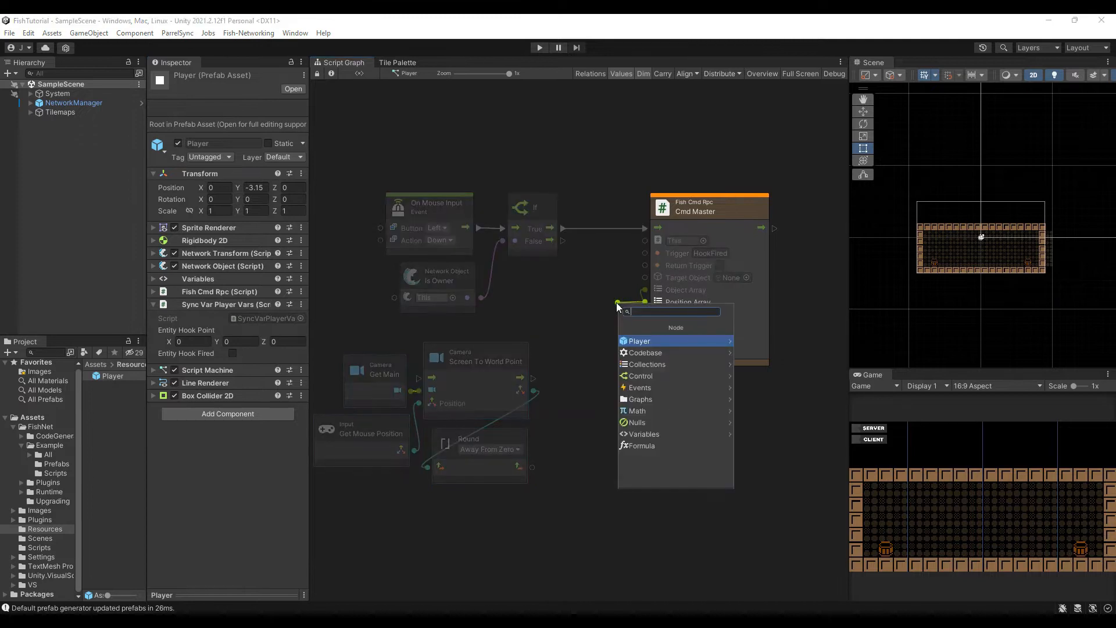
pyautogui.write('creat')
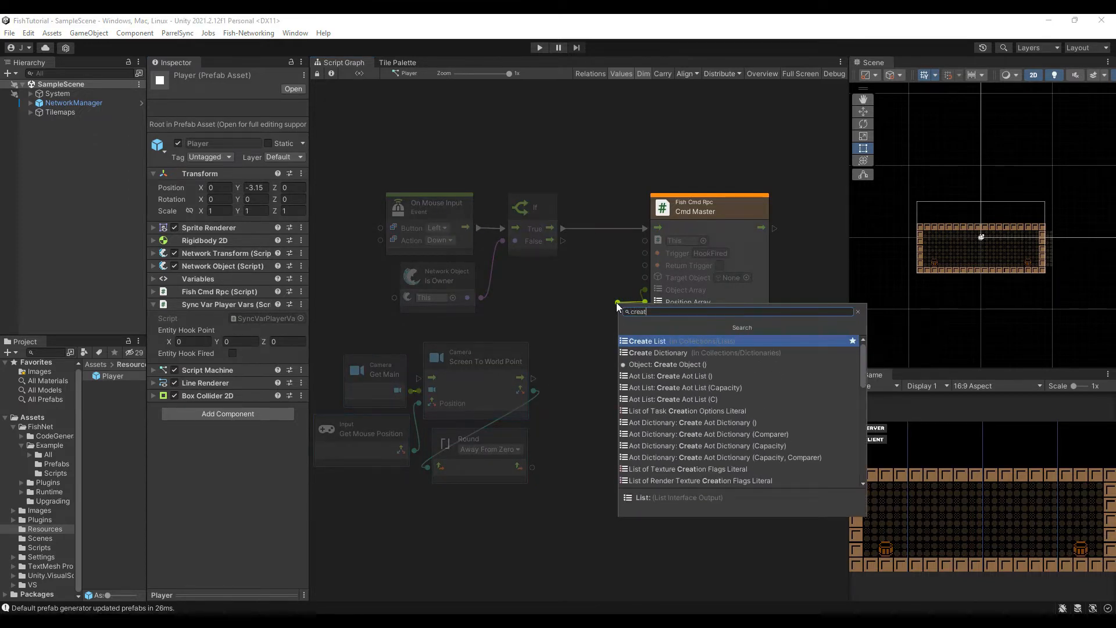
pyautogui.click(647, 340)
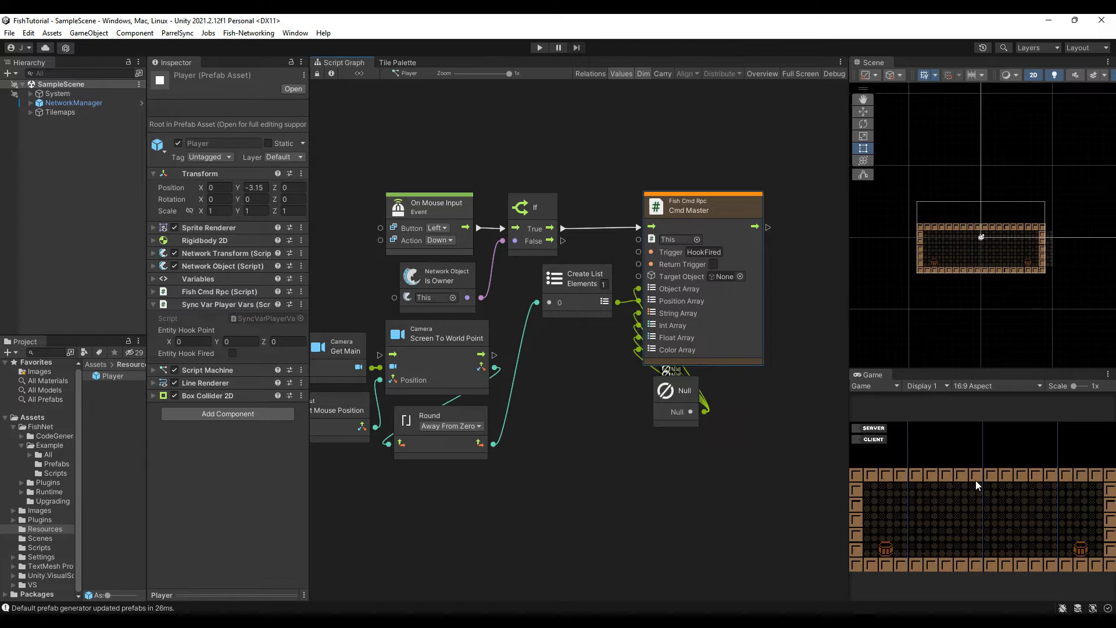
pyautogui.moveTo(897, 475)
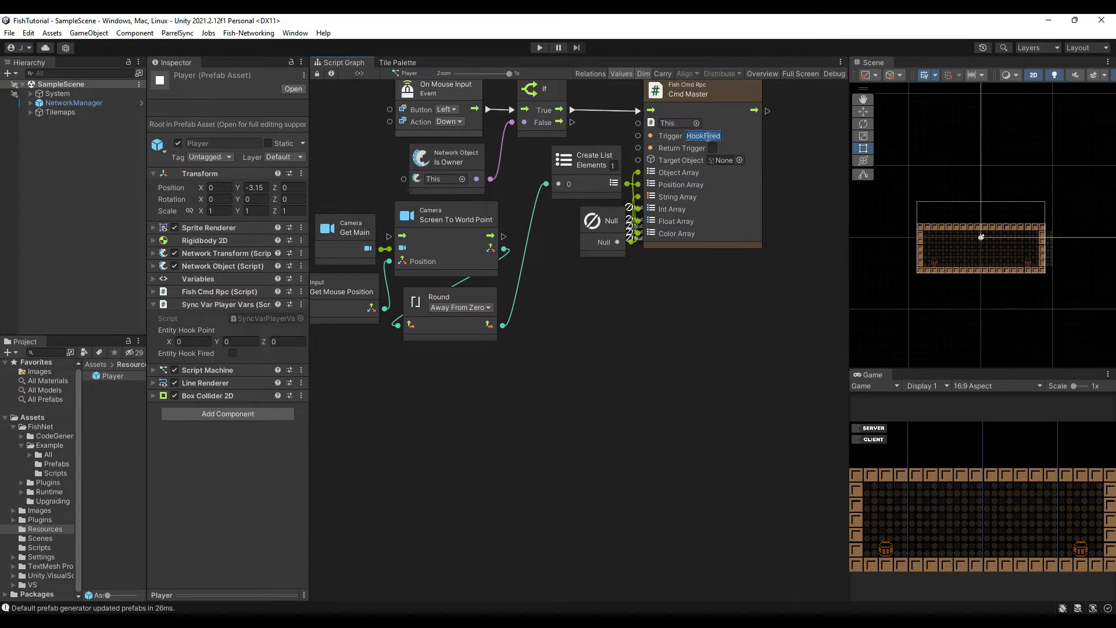
# Add a HookFired Custom Event feeding an If gated by Is Server, with a List Get Item node below
pyautogui.write('cus')
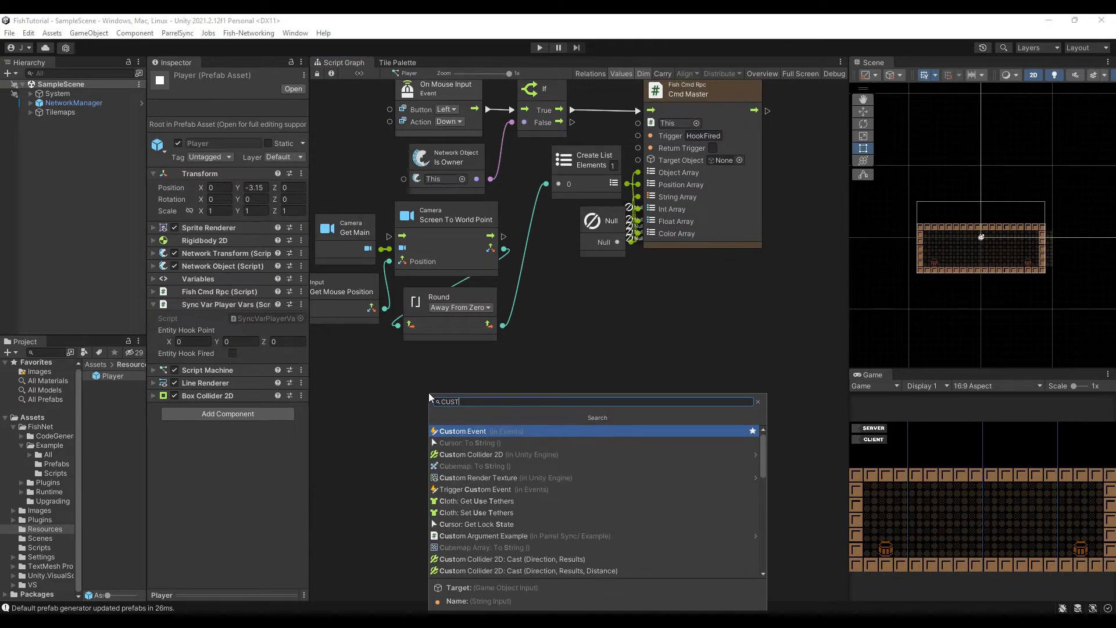
pyautogui.click(462, 430)
pyautogui.write('get i')
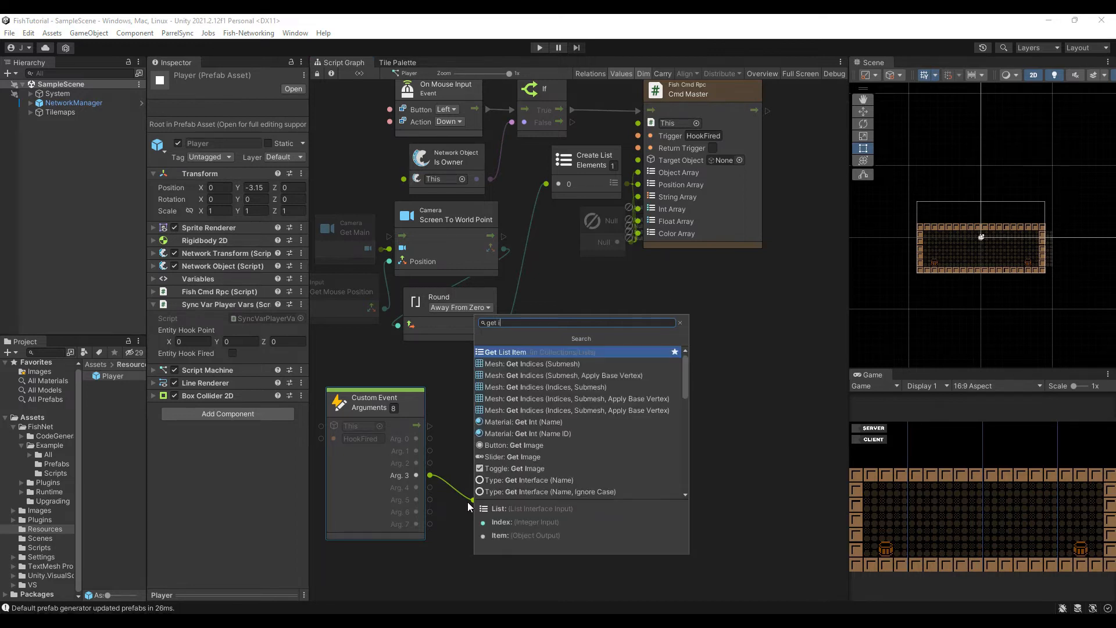
pyautogui.click(504, 351)
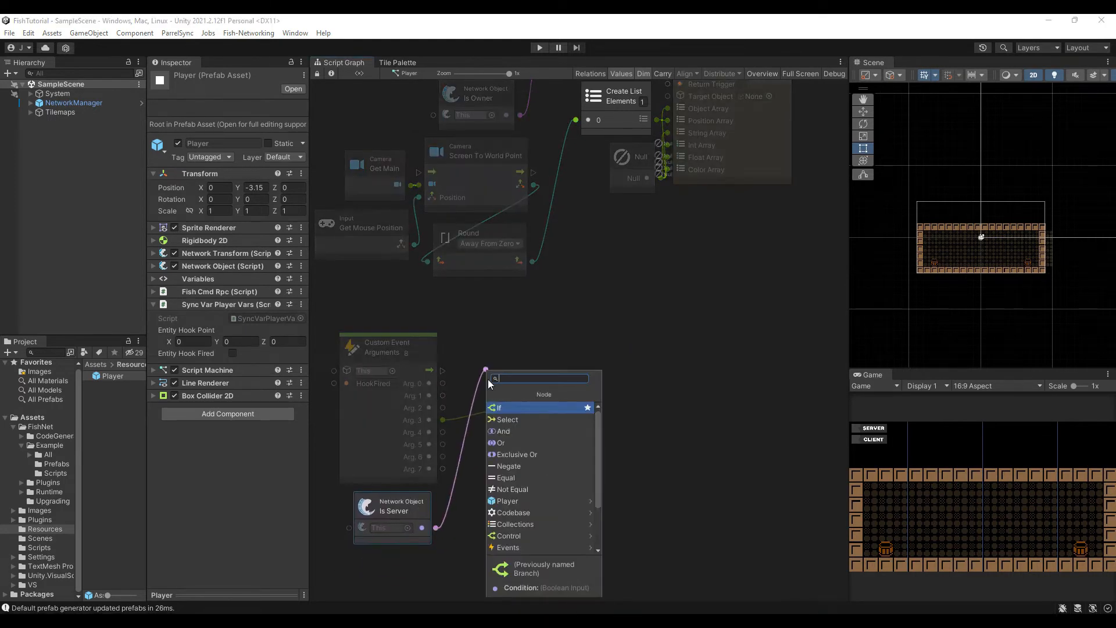
pyautogui.click(499, 407)
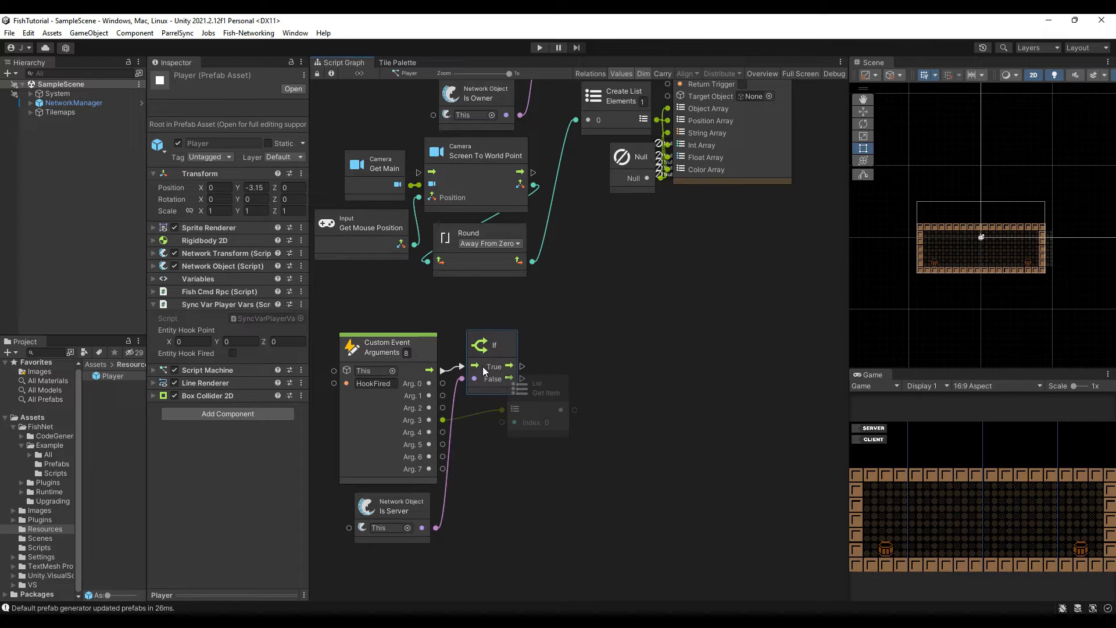
pyautogui.moveTo(541, 388); pyautogui.dragTo(519, 413)
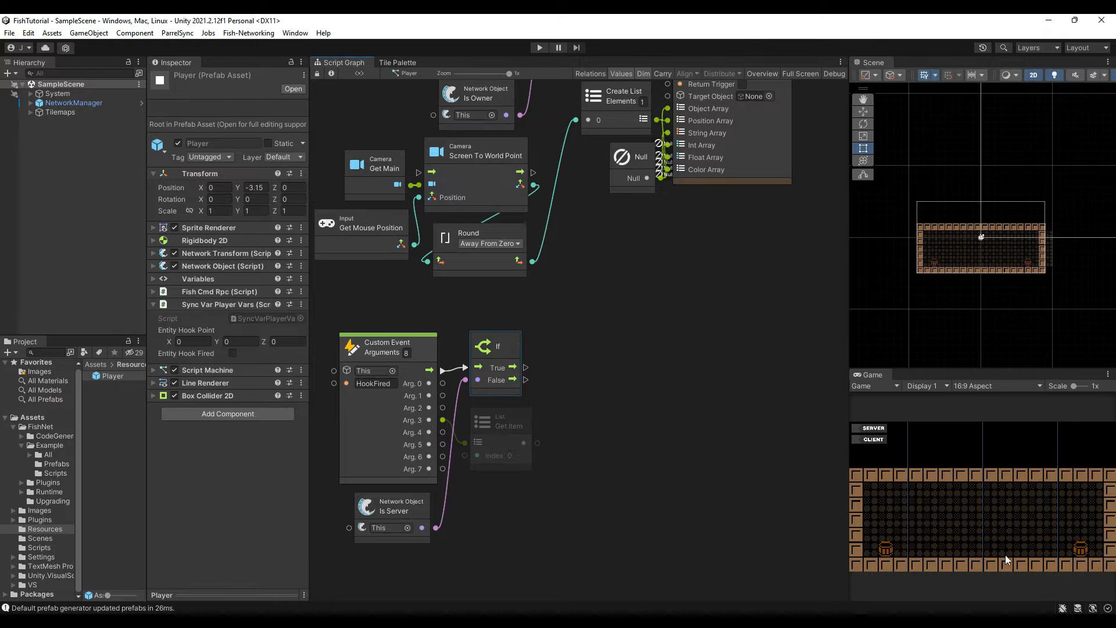
pyautogui.moveTo(680, 496)
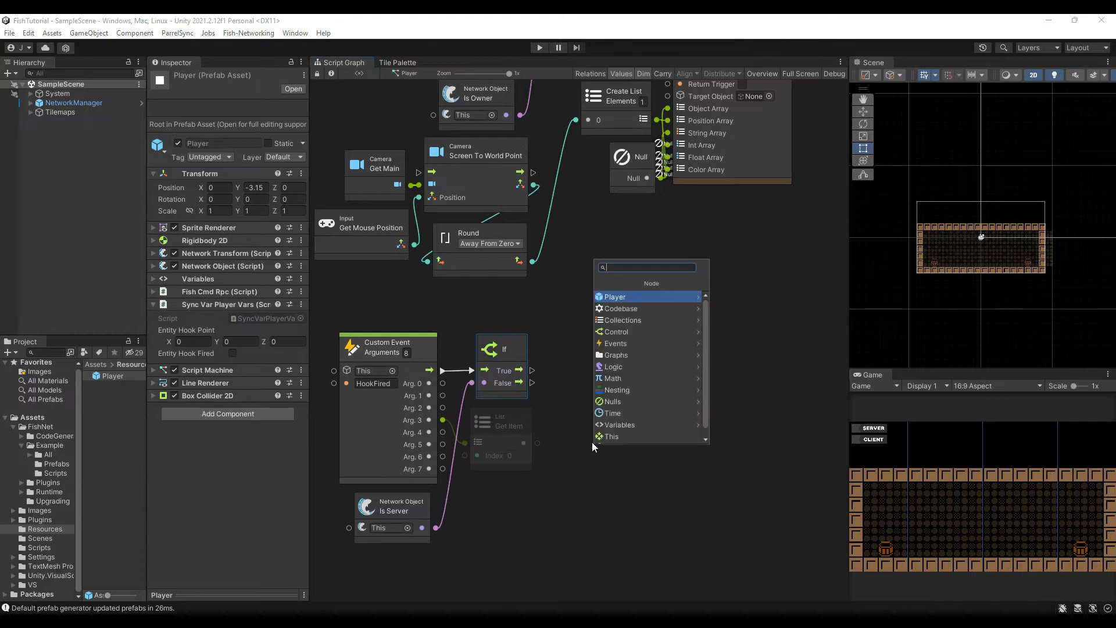
# Add a Physics 2D Raycast (Origin, Direction, Distance, Layer Mask) node after the If's true branch
pyautogui.write('raycasat')
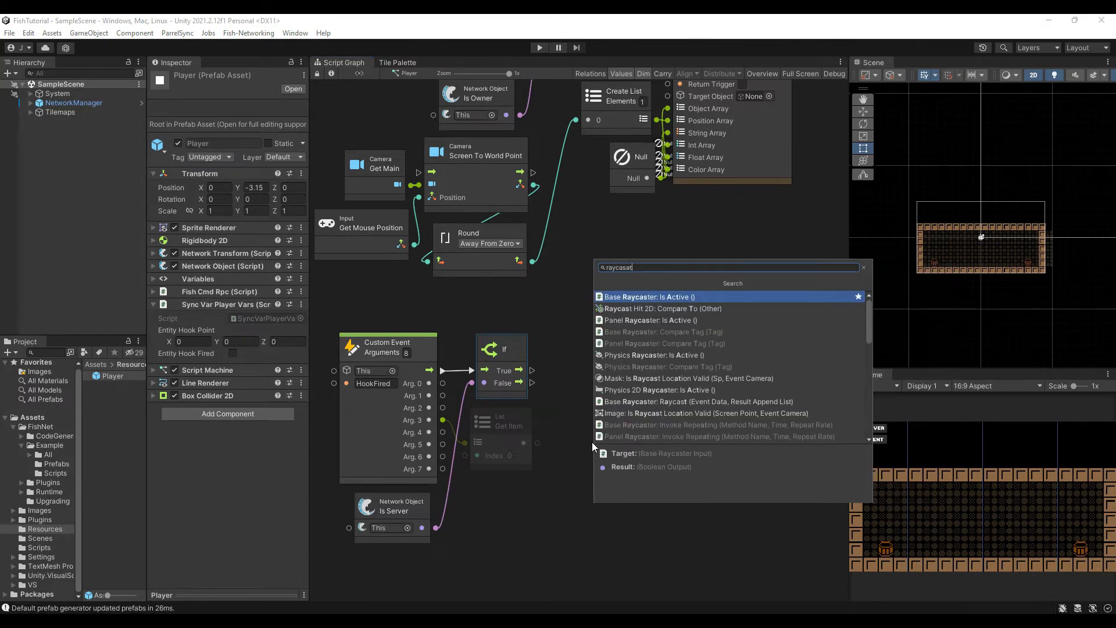
pyautogui.press('Backspace')
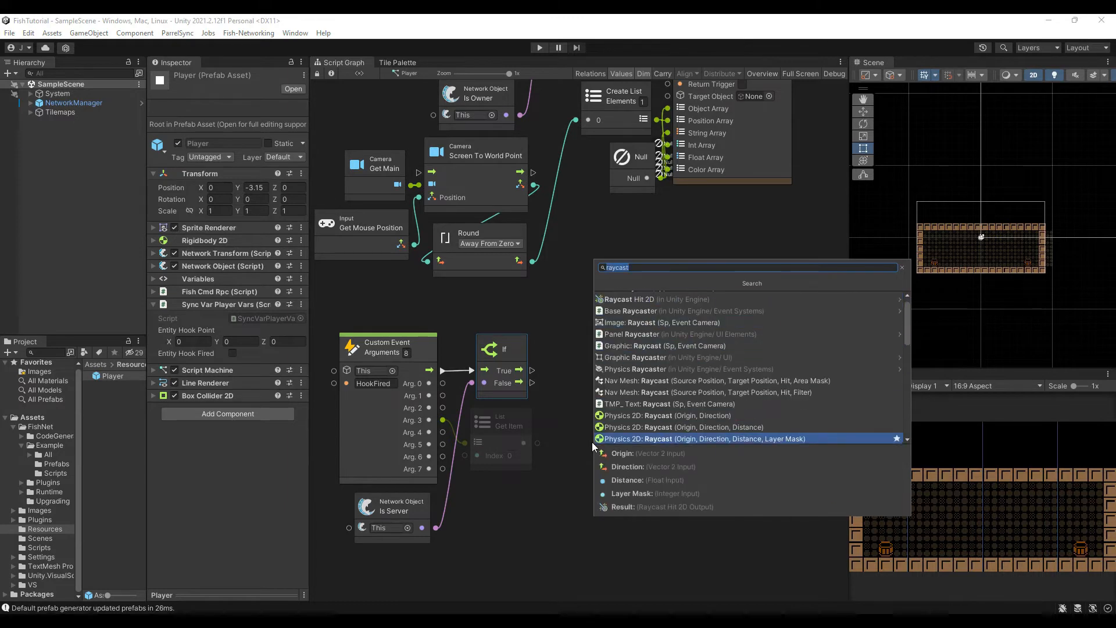
pyautogui.click(702, 438)
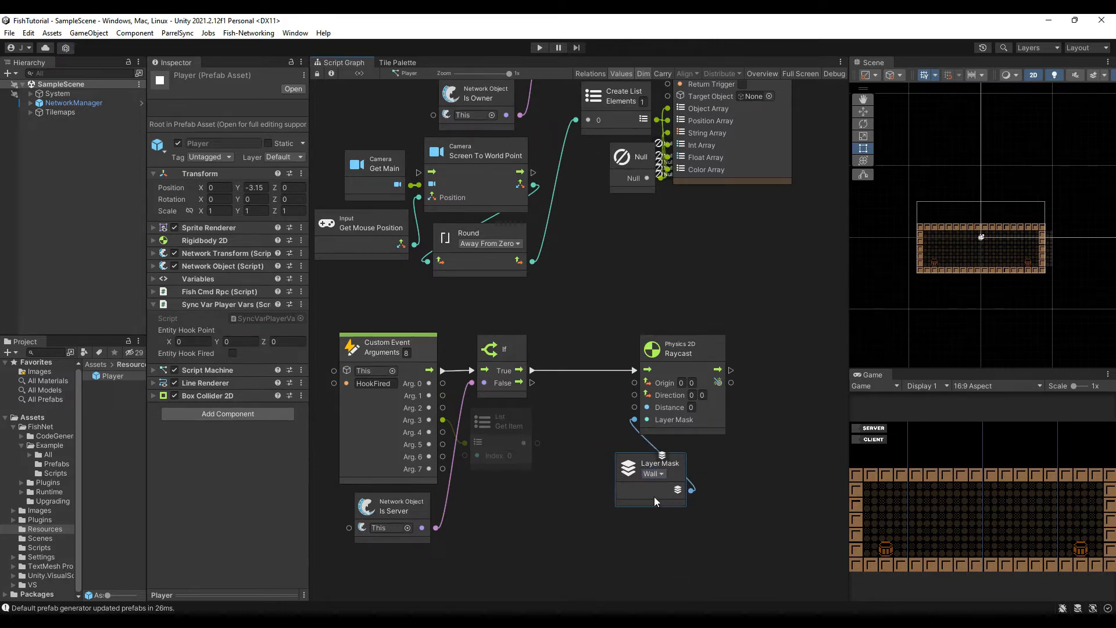
pyautogui.moveTo(897, 275)
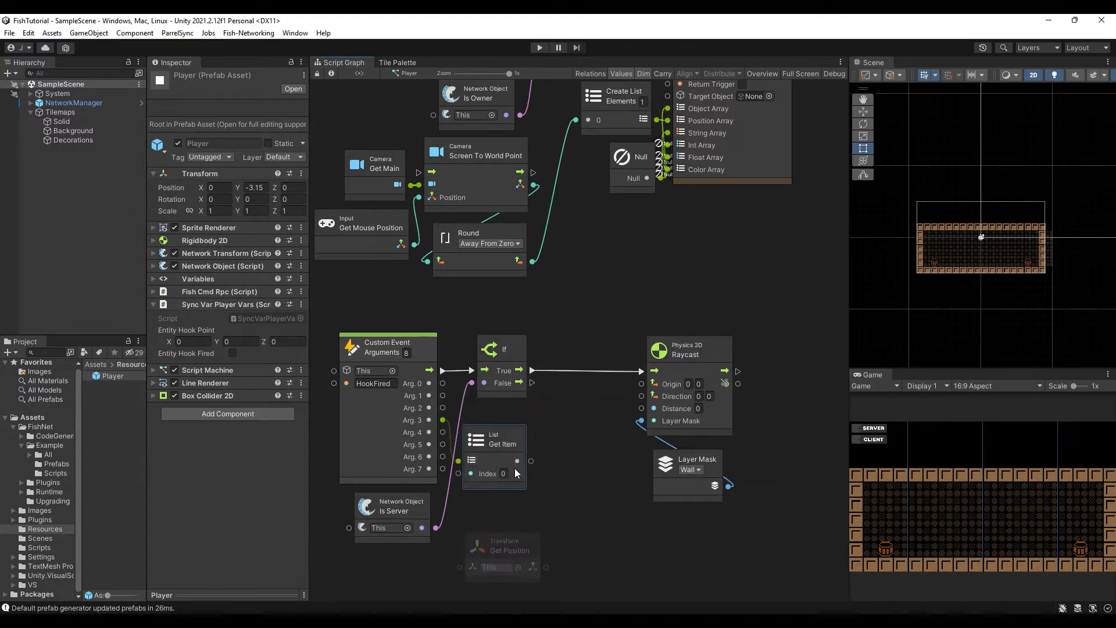
# Aim the raycast from Transform Get Position with distance 10 and add Get Collider and Get Point for the hit
pyautogui.moveTo(530, 480); pyautogui.dragTo(551, 484)
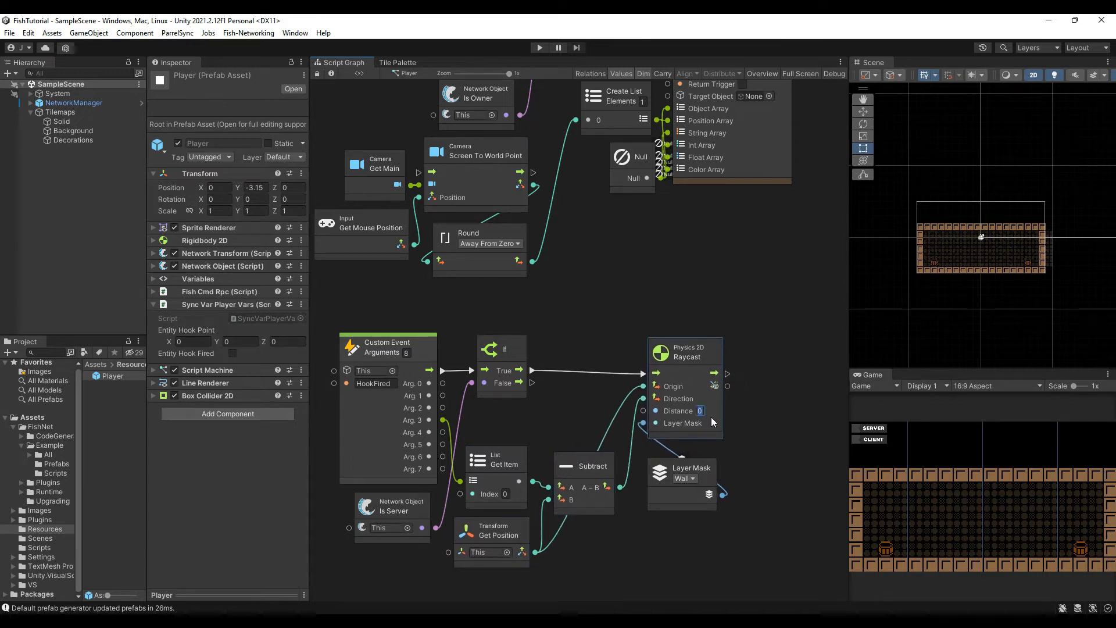
pyautogui.write('10')
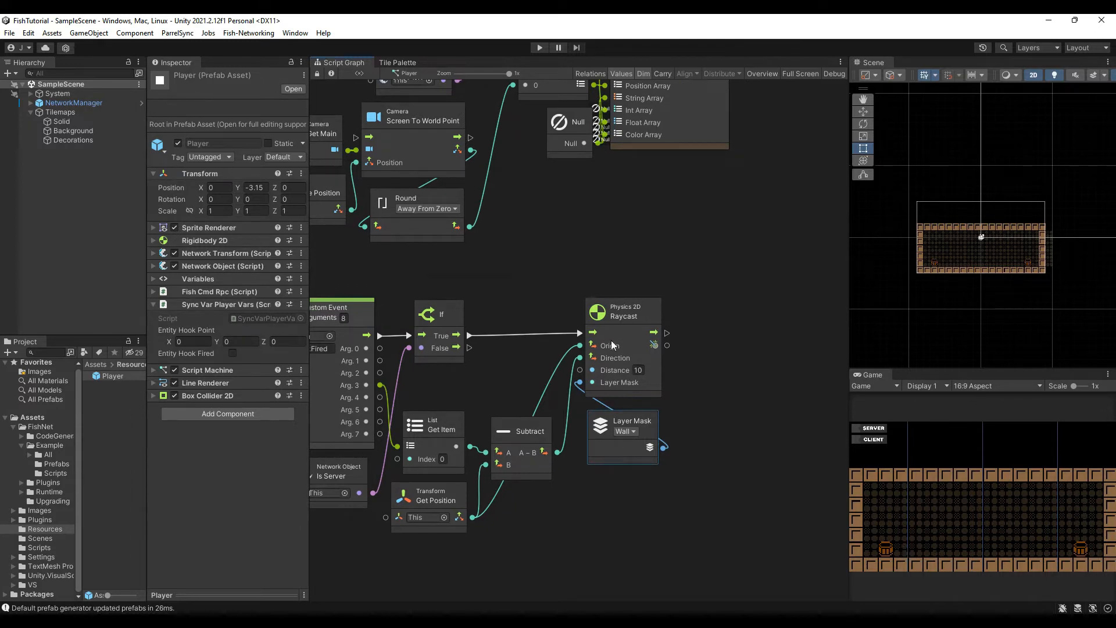
pyautogui.moveTo(665, 332); pyautogui.dragTo(698, 389)
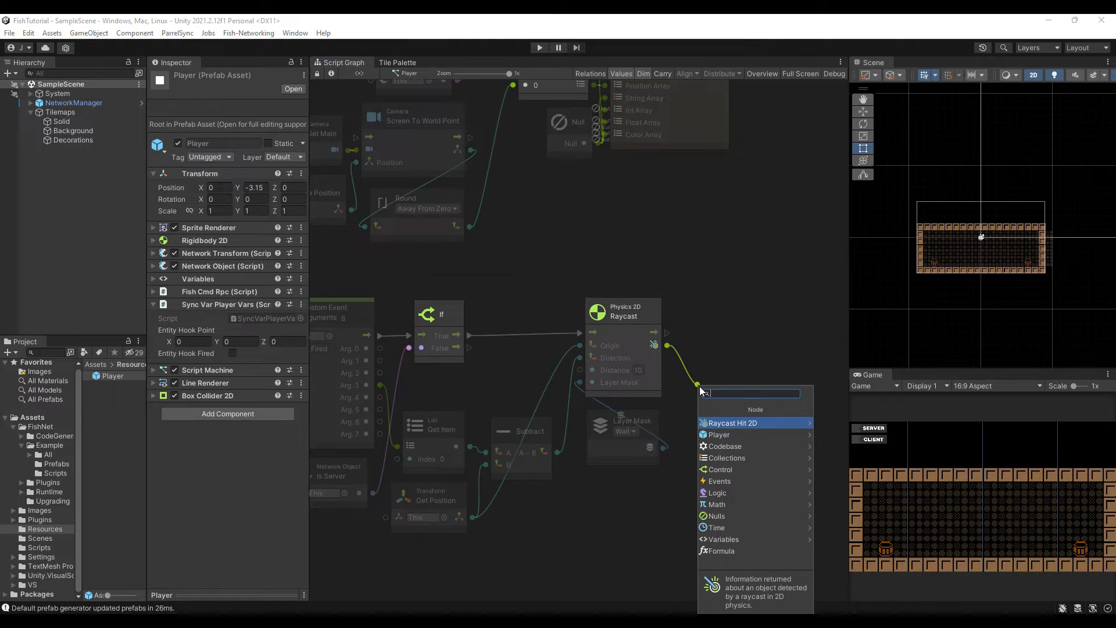
pyautogui.click(731, 422)
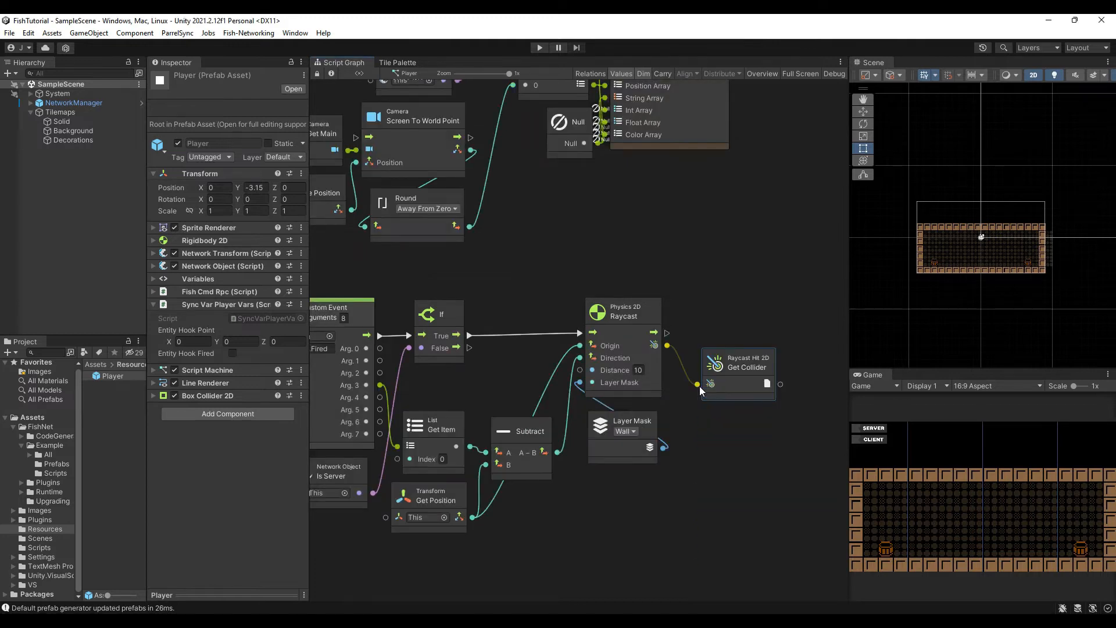
pyautogui.moveTo(739, 366); pyautogui.dragTo(719, 412)
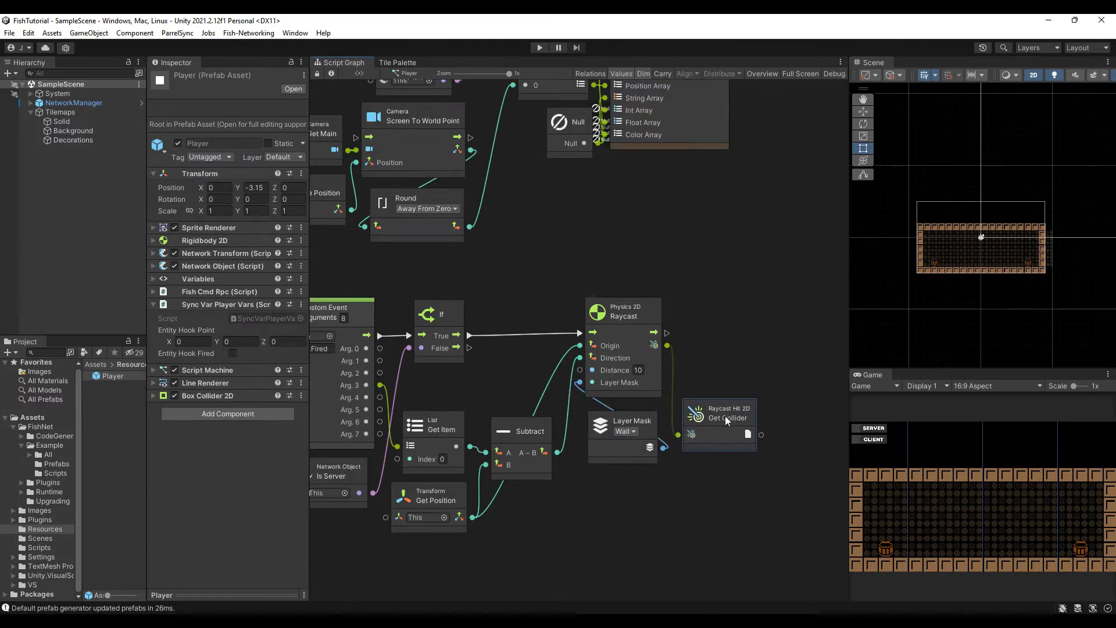
pyautogui.click(689, 434)
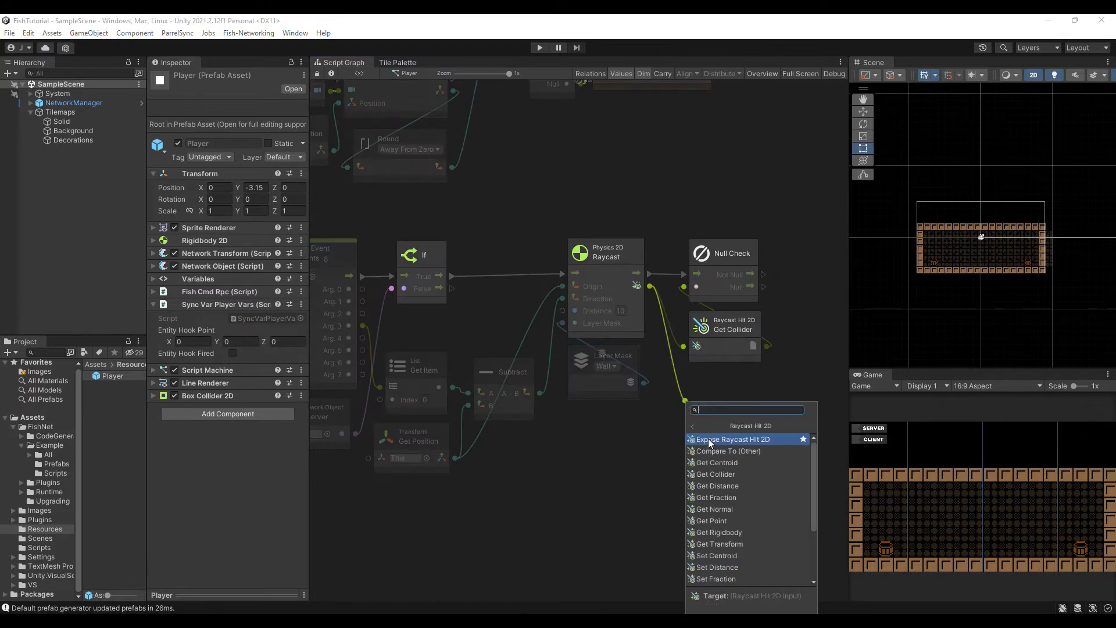
pyautogui.click(709, 521)
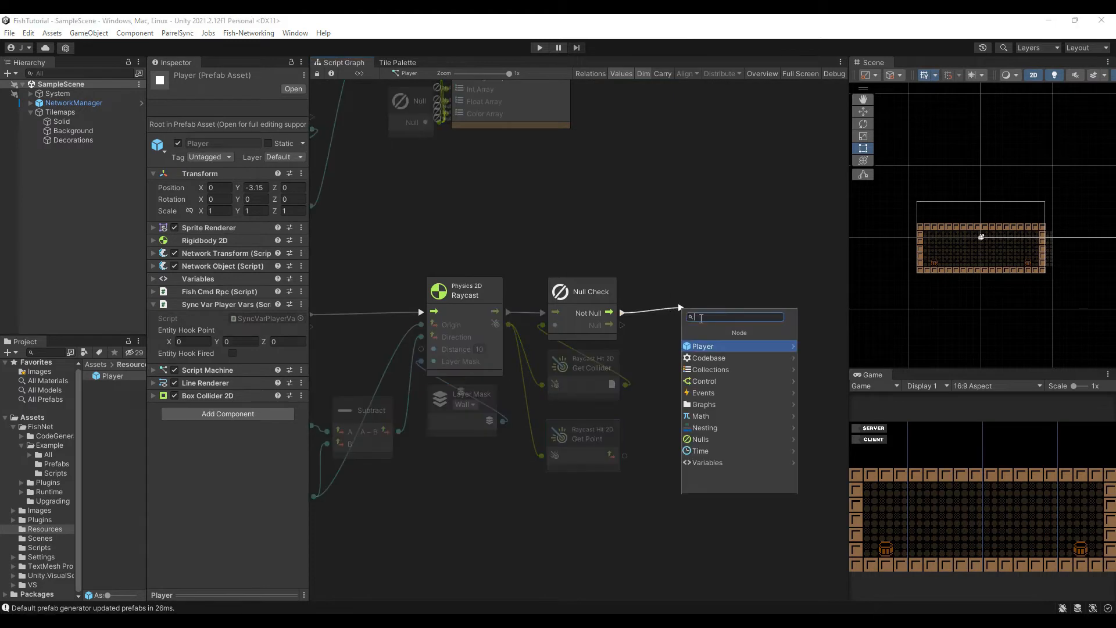
# Store the hit point in Set Entity Hook Point and start the Set Entity Hook Fired node
pyautogui.write('set hook')
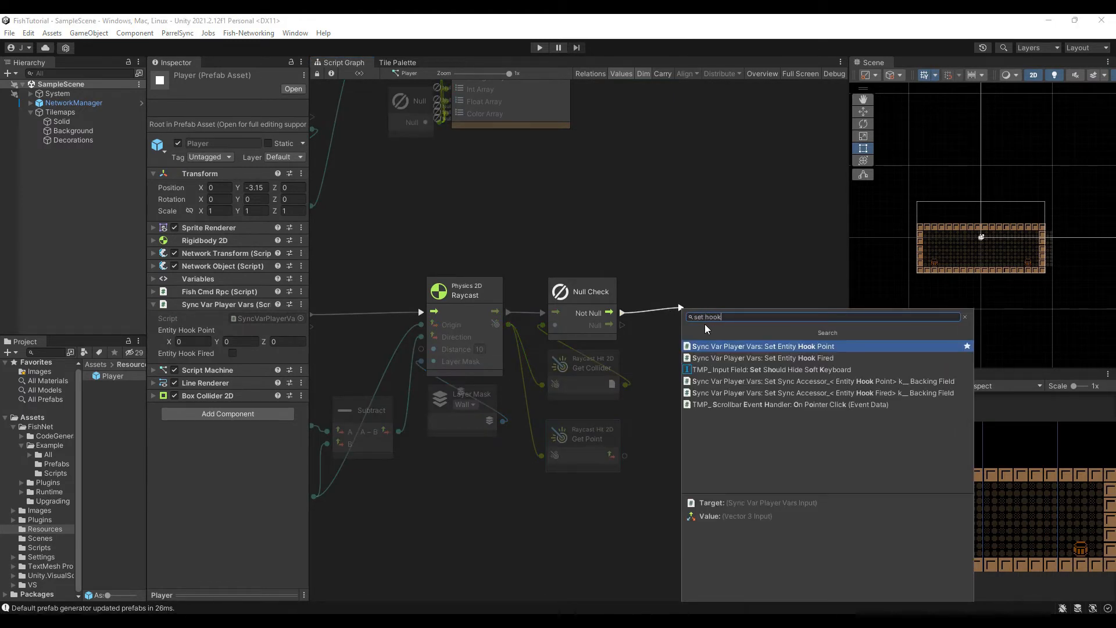
pyautogui.click(762, 346)
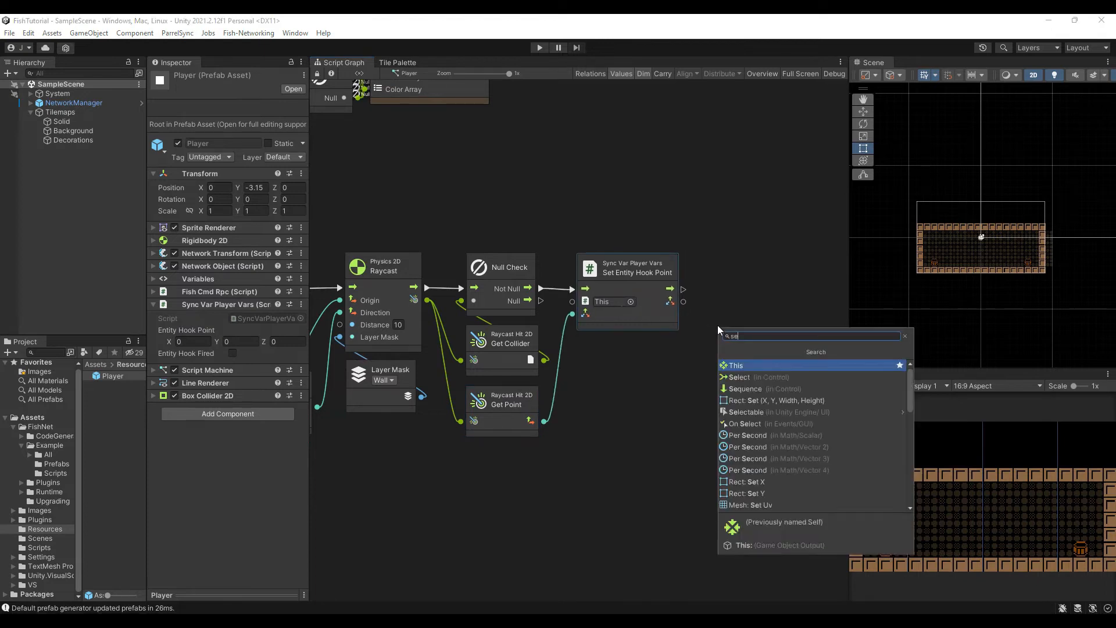
pyautogui.write('set hook')
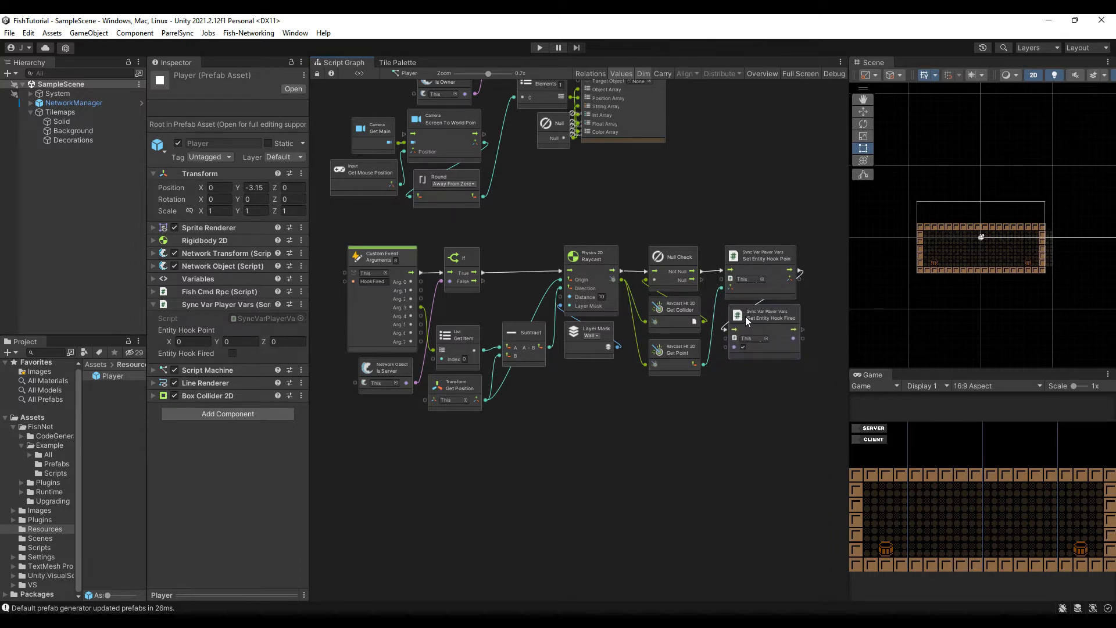
pyautogui.moveTo(770, 390)
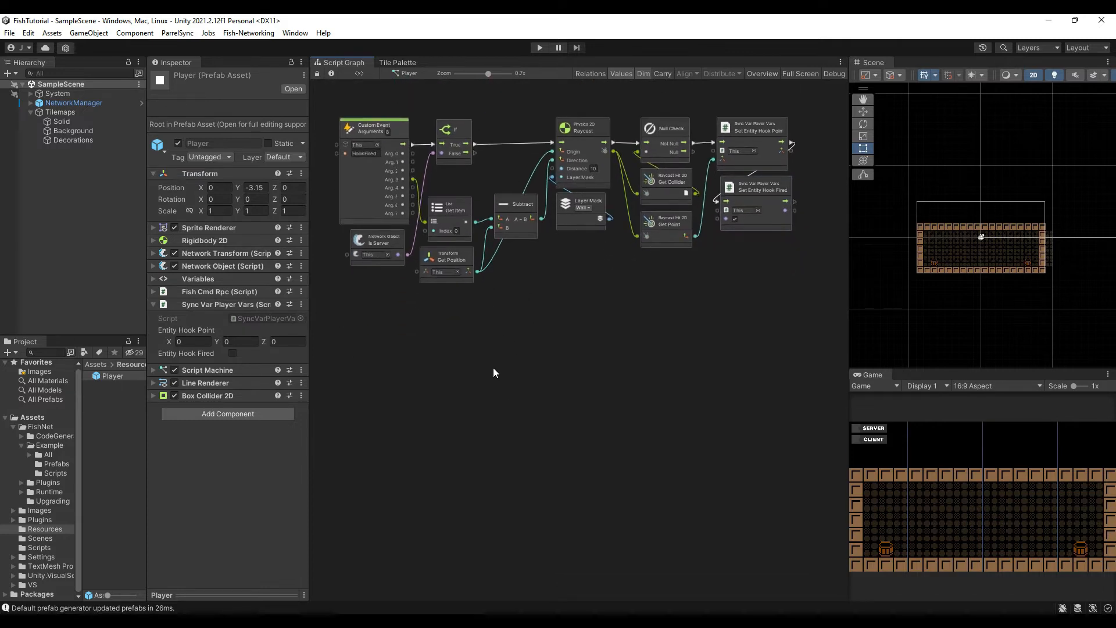
pyautogui.moveTo(567, 333)
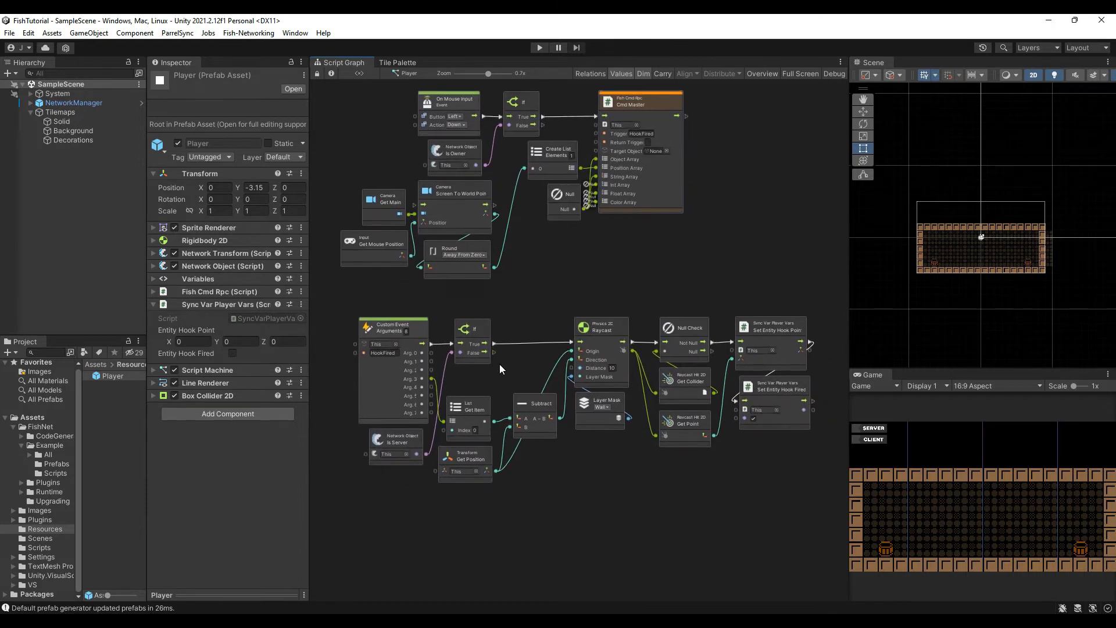
pyautogui.moveTo(558, 325)
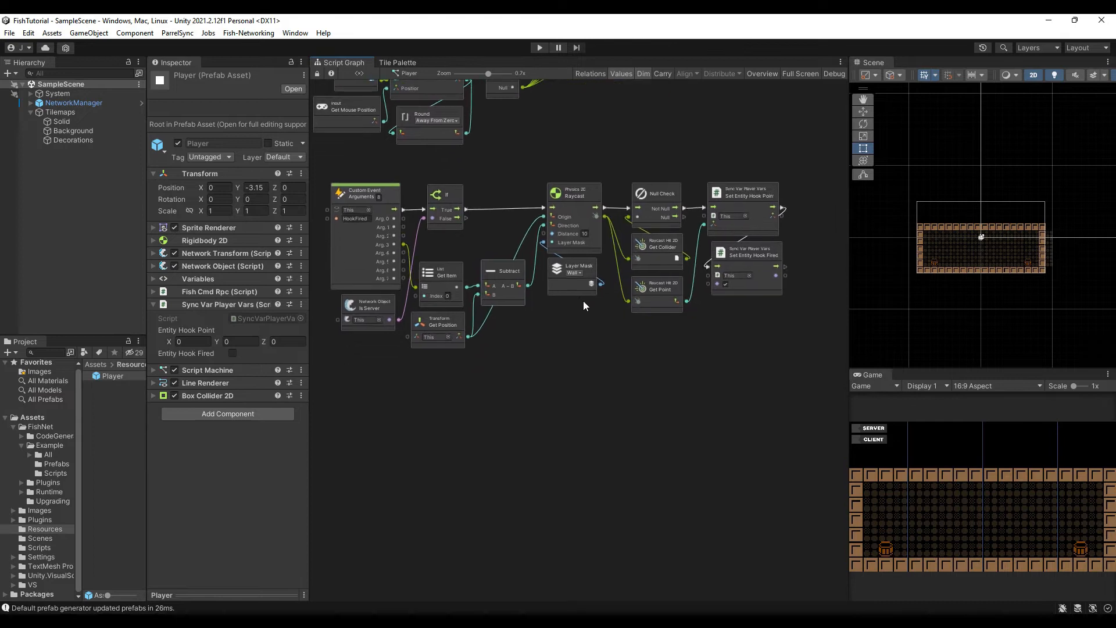
pyautogui.moveTo(577, 333)
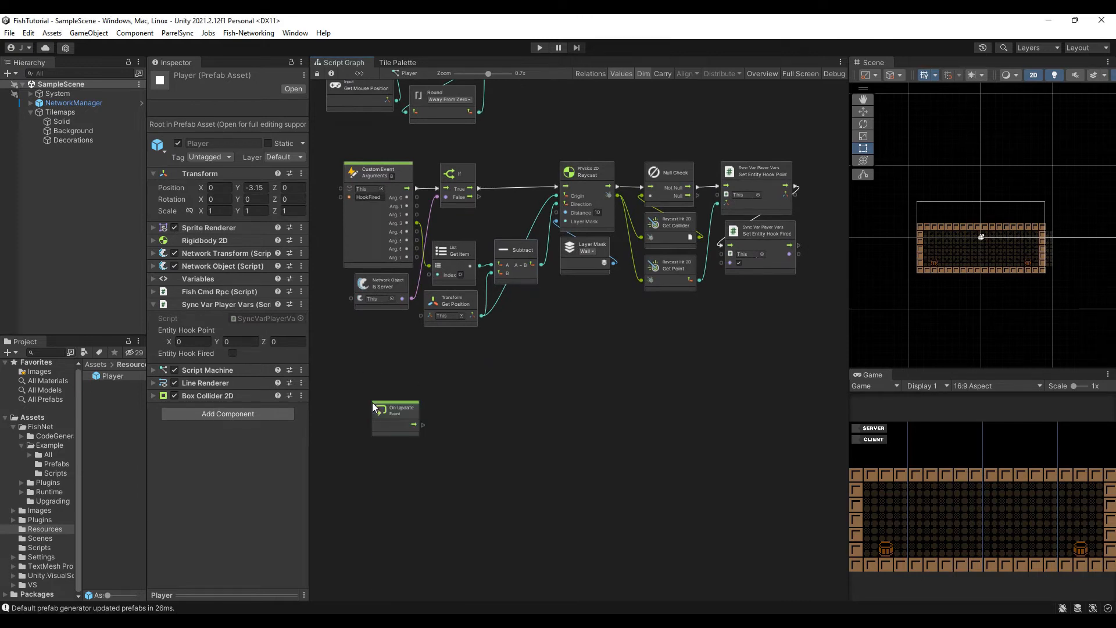
# Add Get Entity Hook Fired under On Update and line it up as the If condition
pyautogui.moveTo(395, 409); pyautogui.dragTo(385, 406)
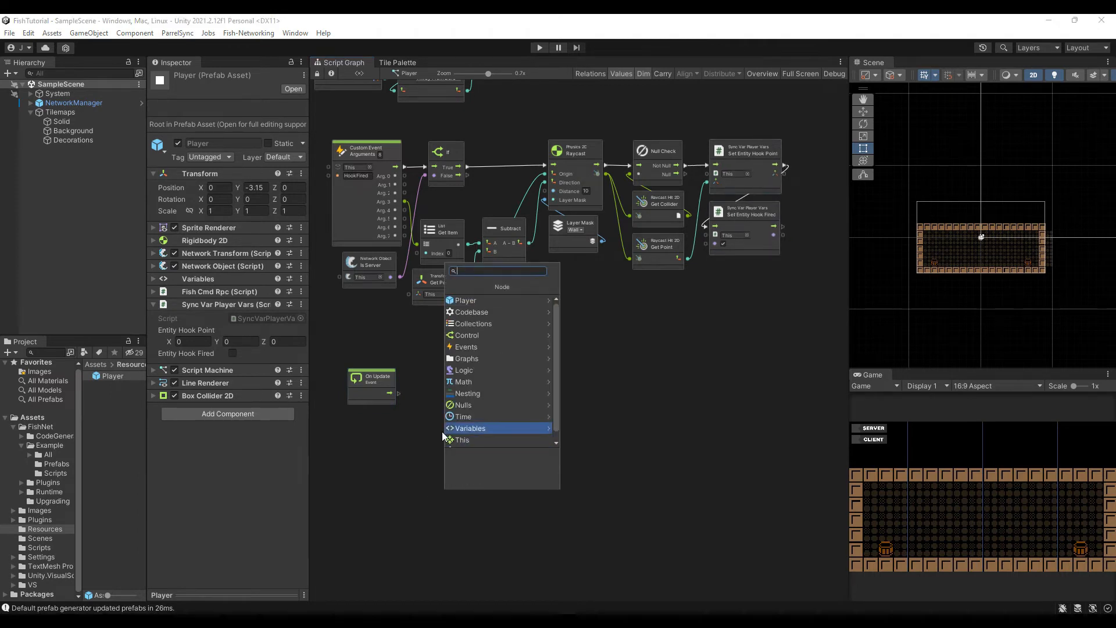
pyautogui.write('get')
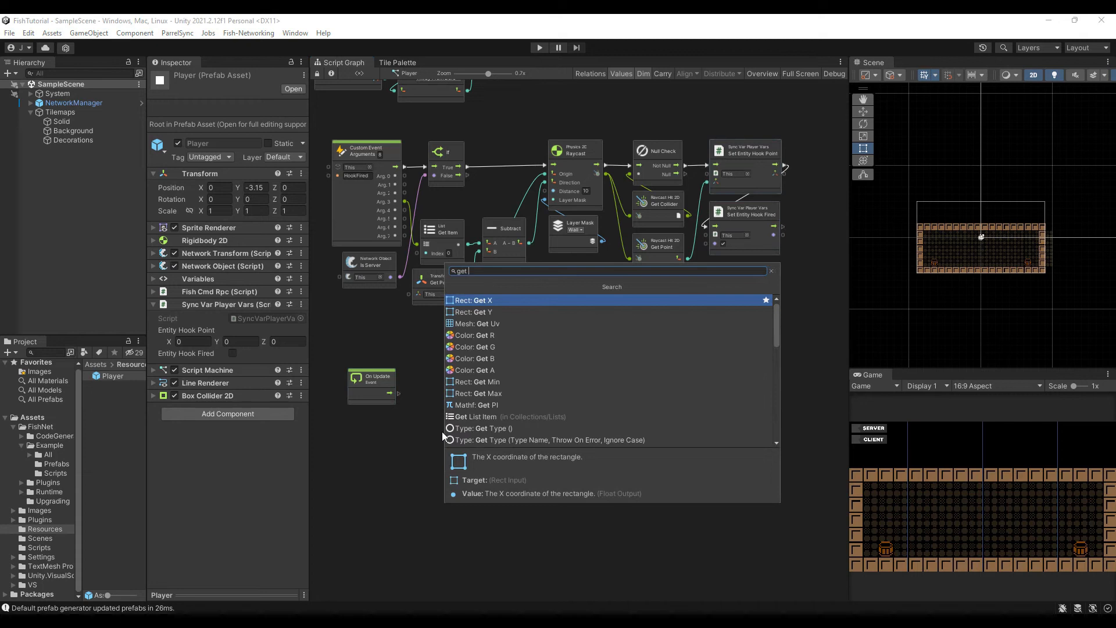
pyautogui.write('hook')
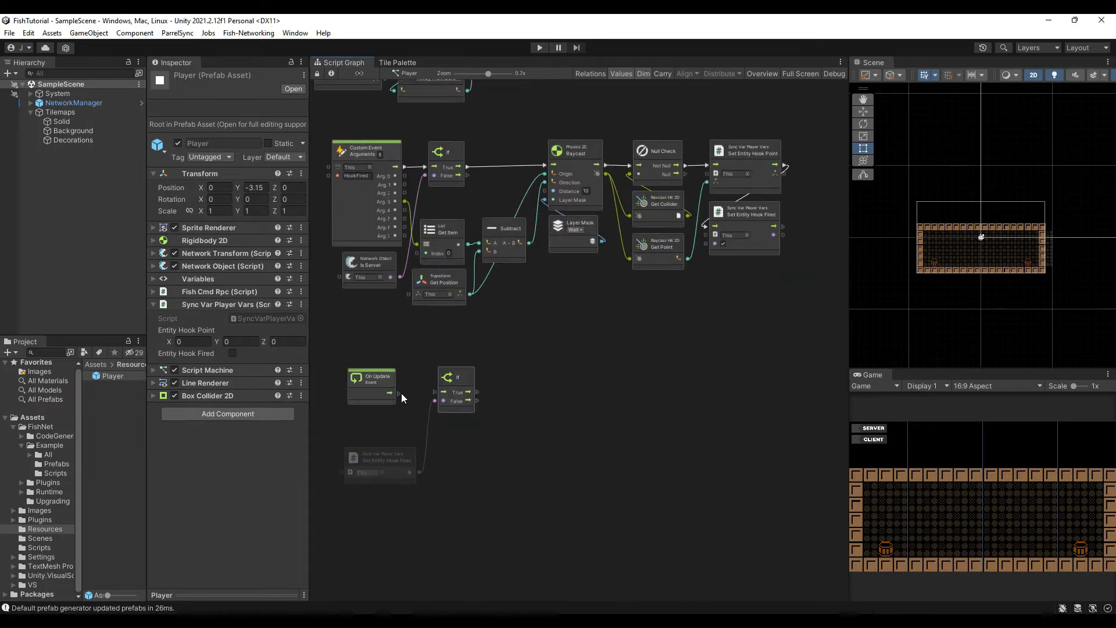
pyautogui.moveTo(382, 459); pyautogui.dragTo(362, 427)
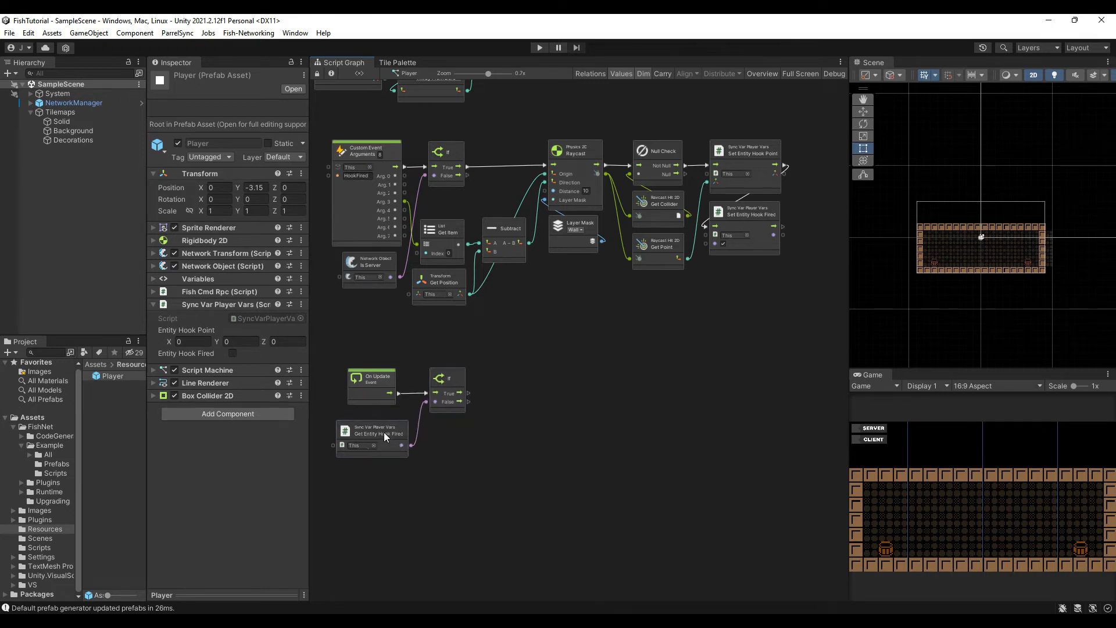
pyautogui.moveTo(385, 434); pyautogui.dragTo(370, 430)
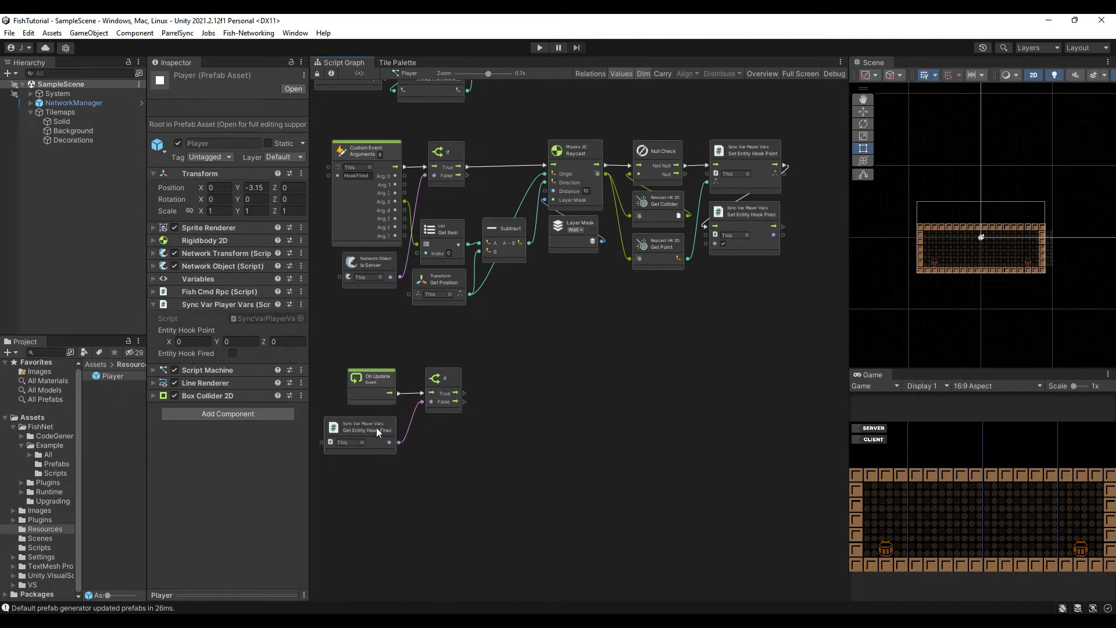
pyautogui.moveTo(463, 401); pyautogui.dragTo(516, 433)
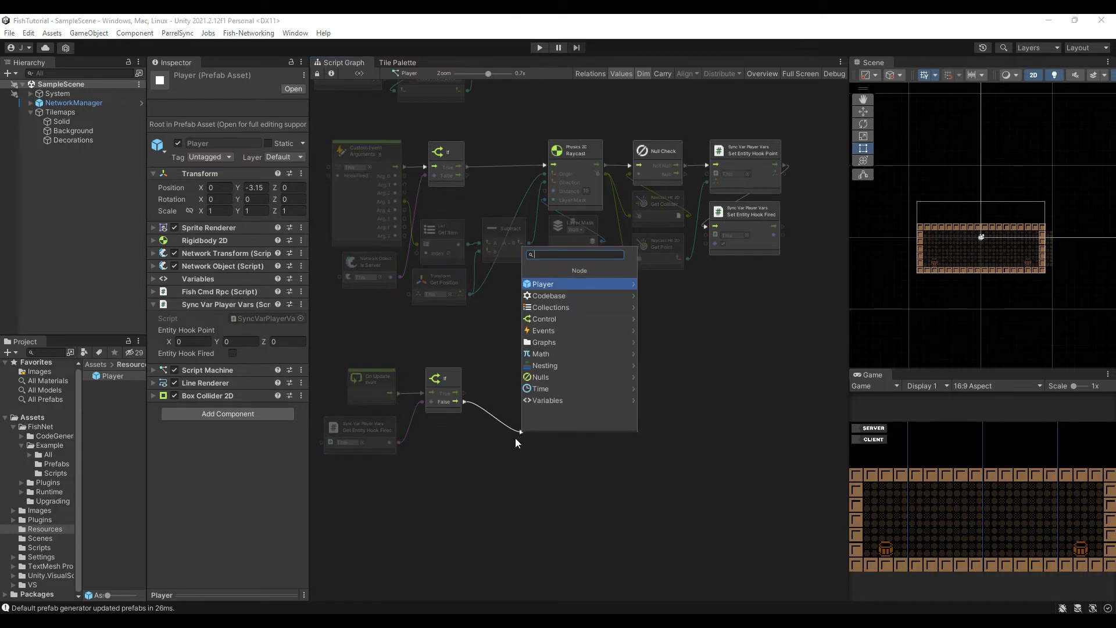
# Add a Line Renderer Set Enabled node on the false branch to turn the hook line off
pyautogui.write('line rendere enab')
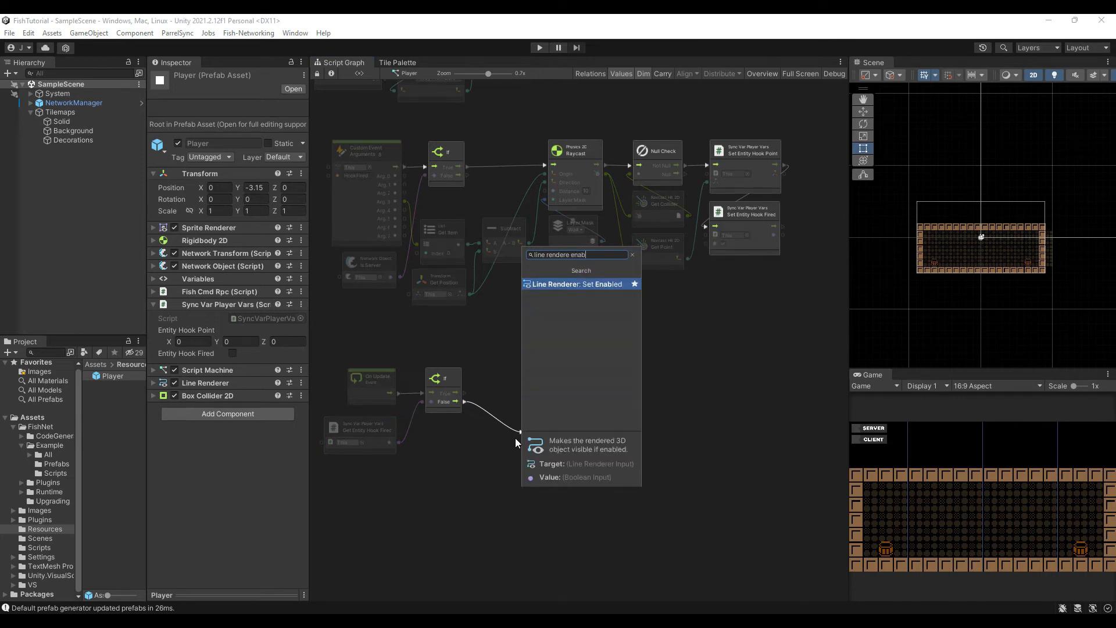
pyautogui.click(575, 284)
pyautogui.write('hook poin')
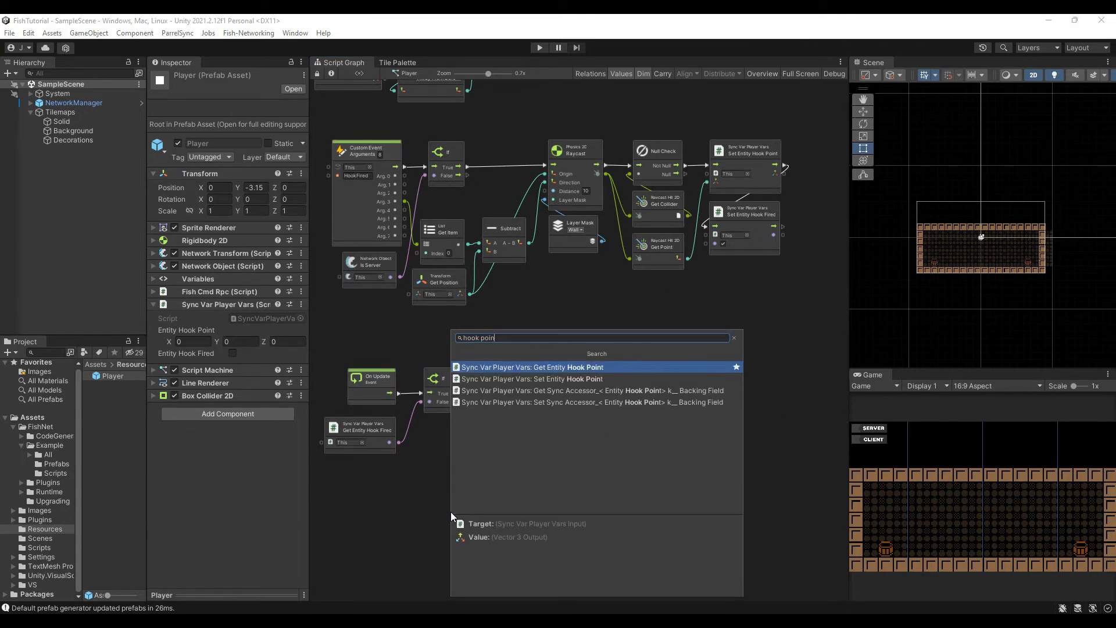
# Add Get Entity Hook Point and browse the Line Renderer nodes for Set Positions
pyautogui.click(530, 366)
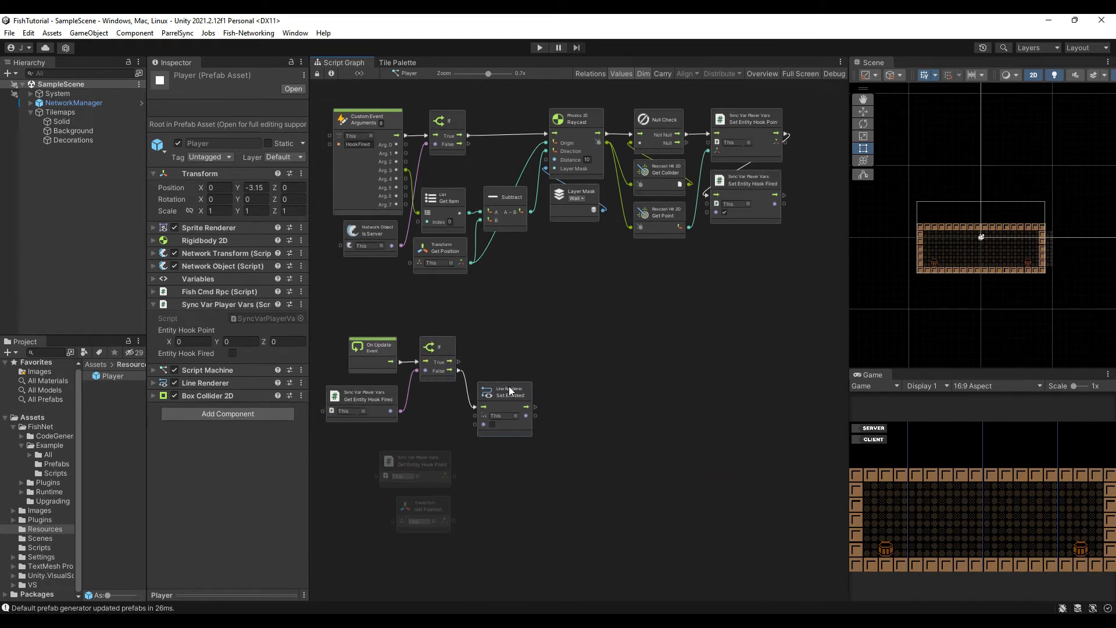
pyautogui.write('line re')
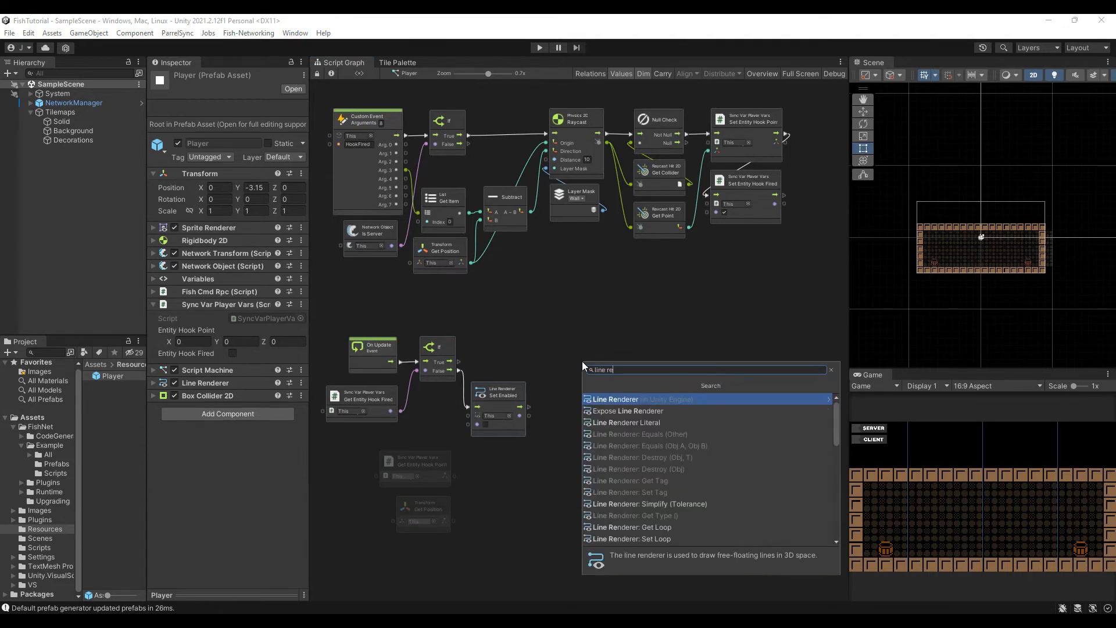
pyautogui.click(614, 399)
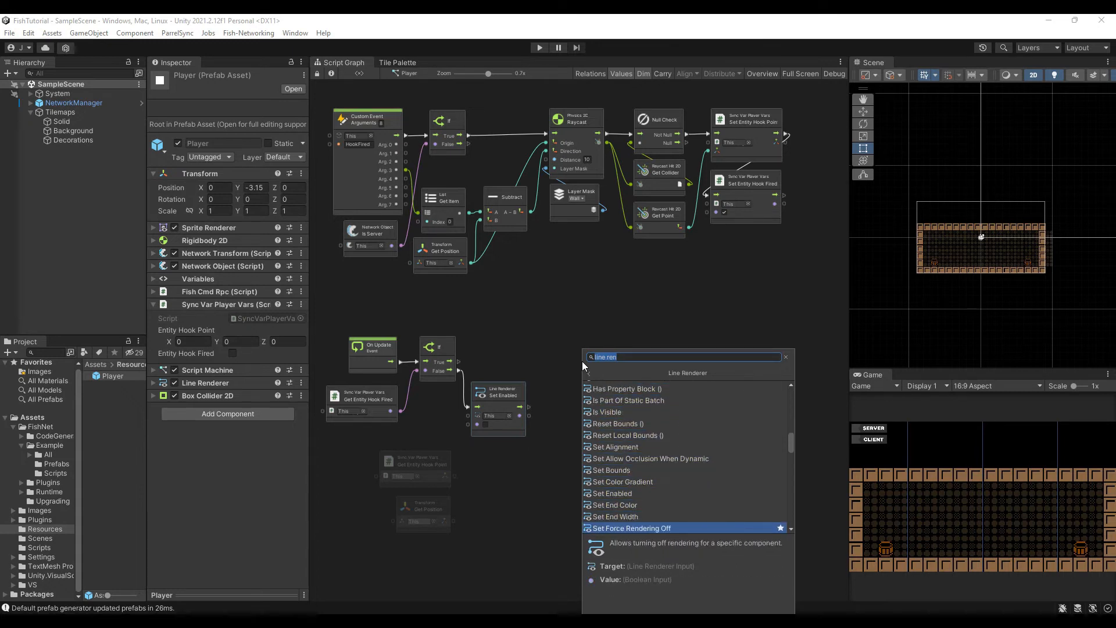
pyautogui.scroll(-3)
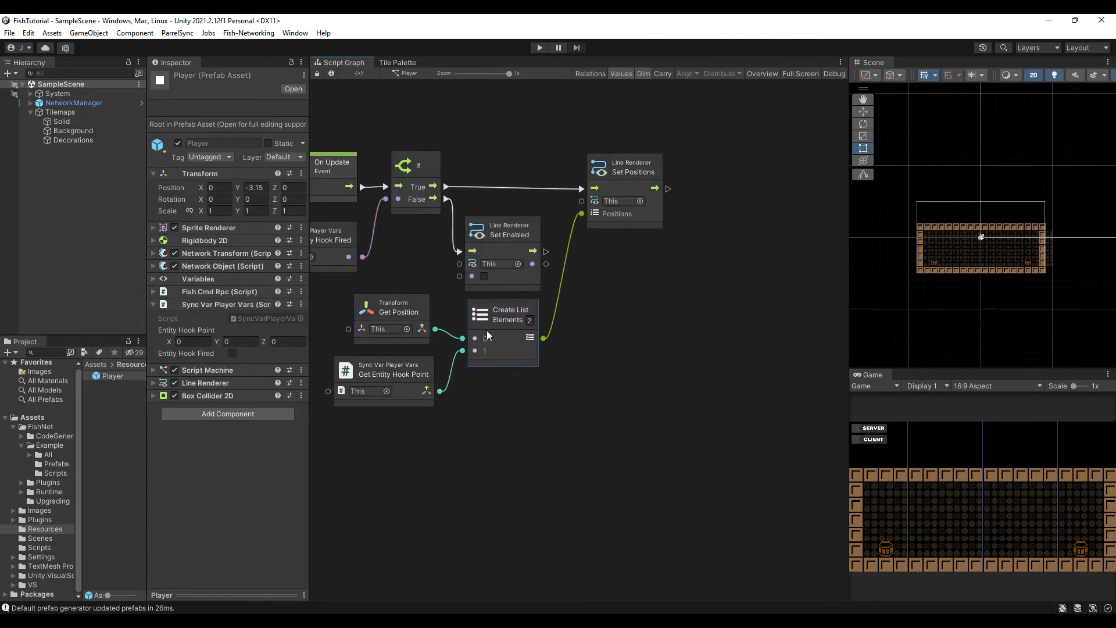
# Save the project via File > Save before running the game
pyautogui.click(10, 33)
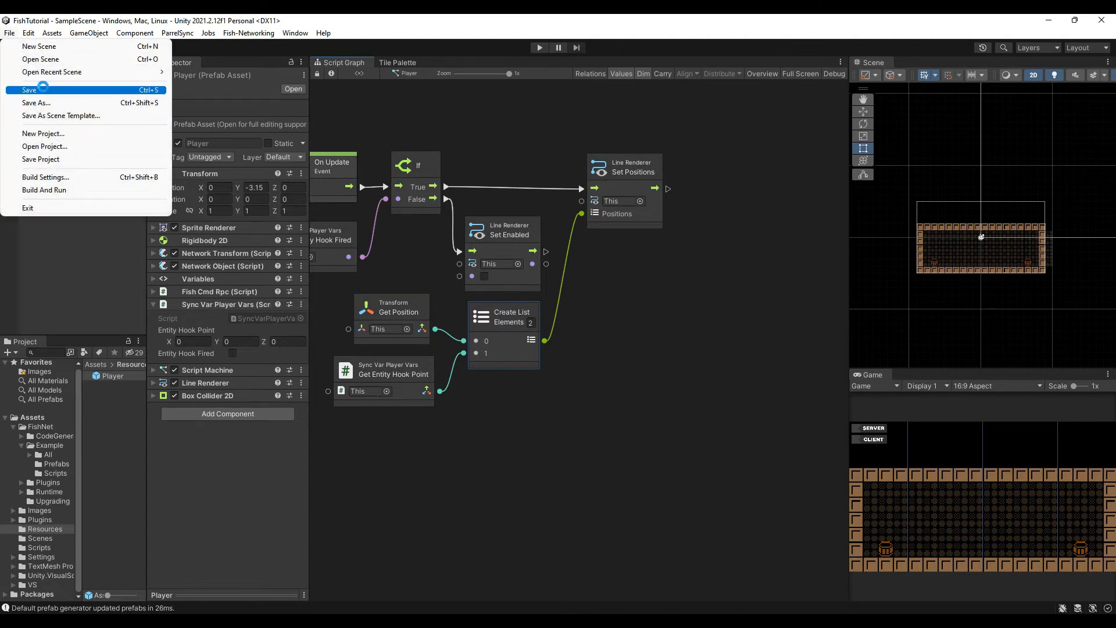
pyautogui.click(29, 89)
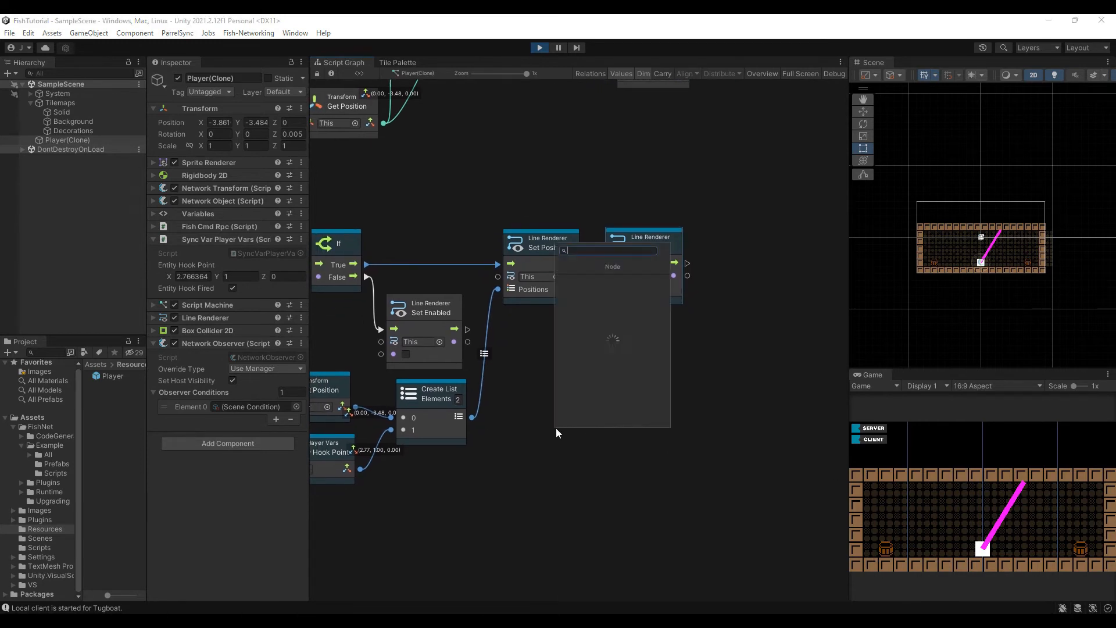
# Add a Rigidbody 2D Add Force node and place it right after the line's Set Enabled
pyautogui.write('add force')
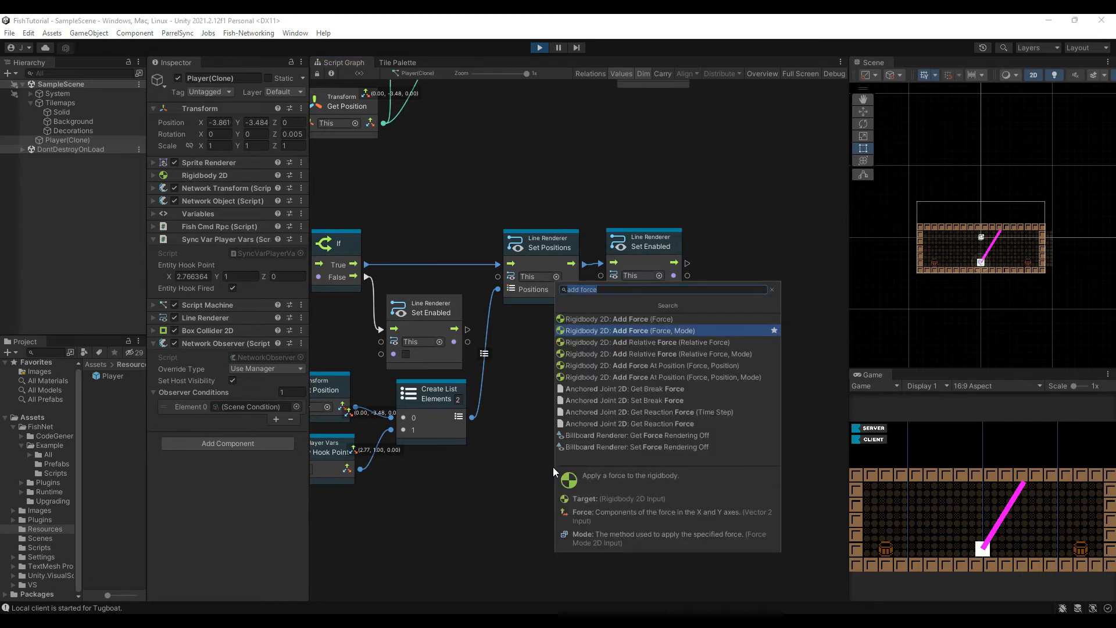
pyautogui.click(627, 330)
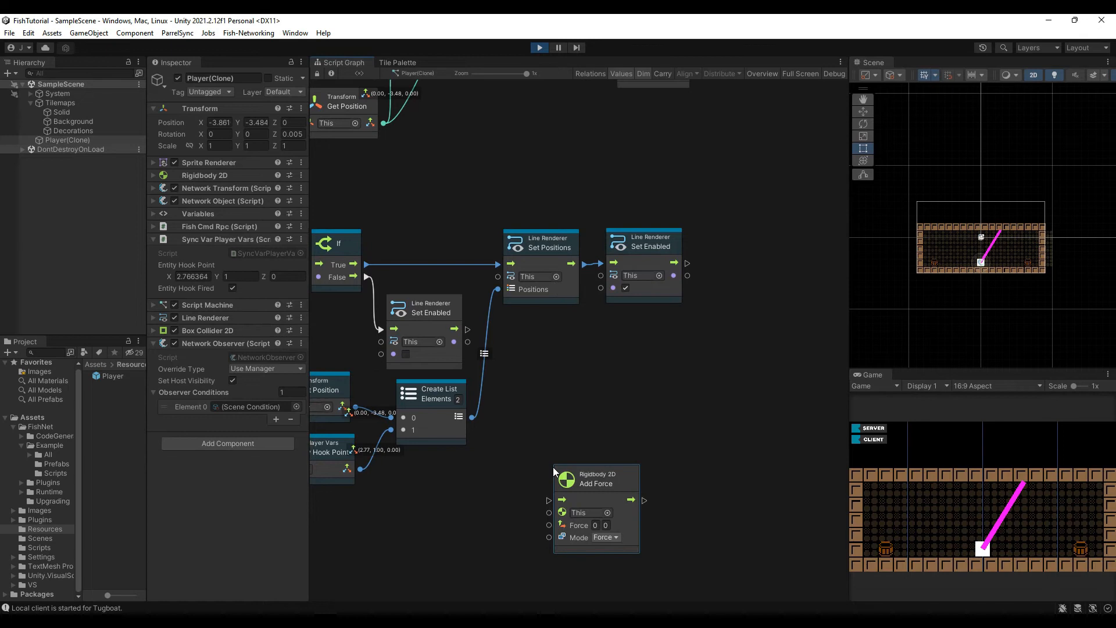
pyautogui.moveTo(596, 473); pyautogui.dragTo(752, 339)
pyautogui.write('sub')
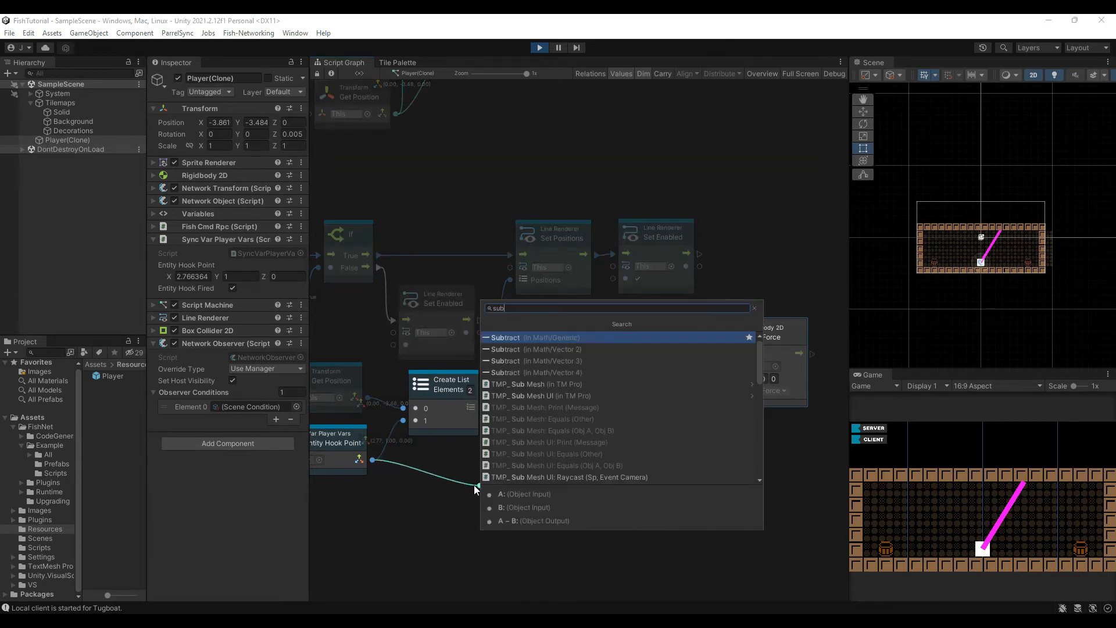
# Feed the force from hook point minus position, multiplied by a Float literal of 1.5
pyautogui.click(504, 337)
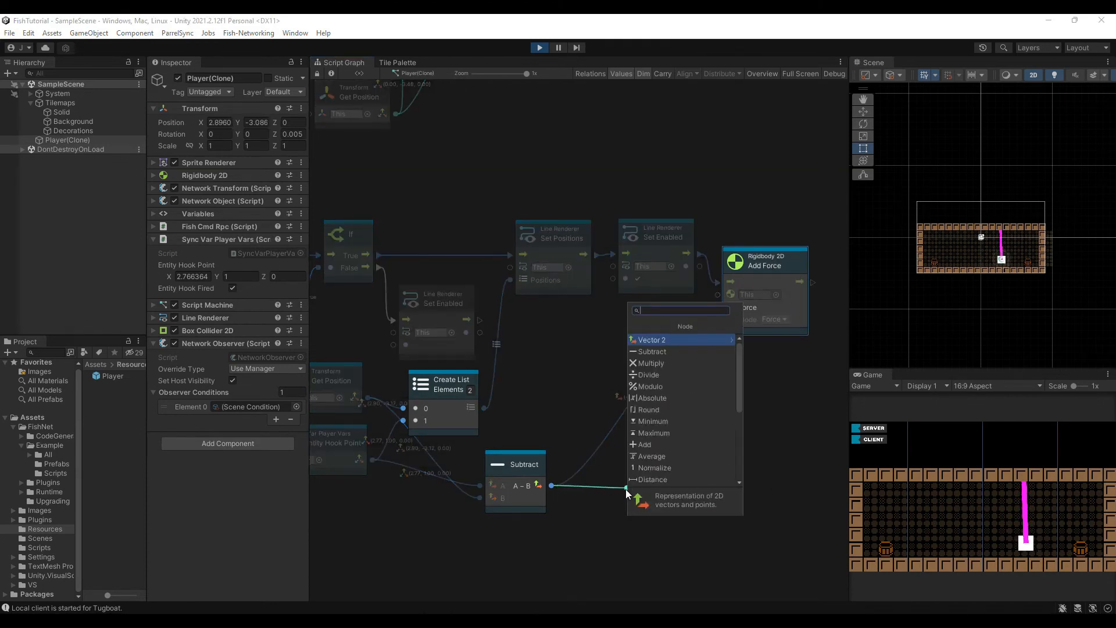
pyautogui.write('mul')
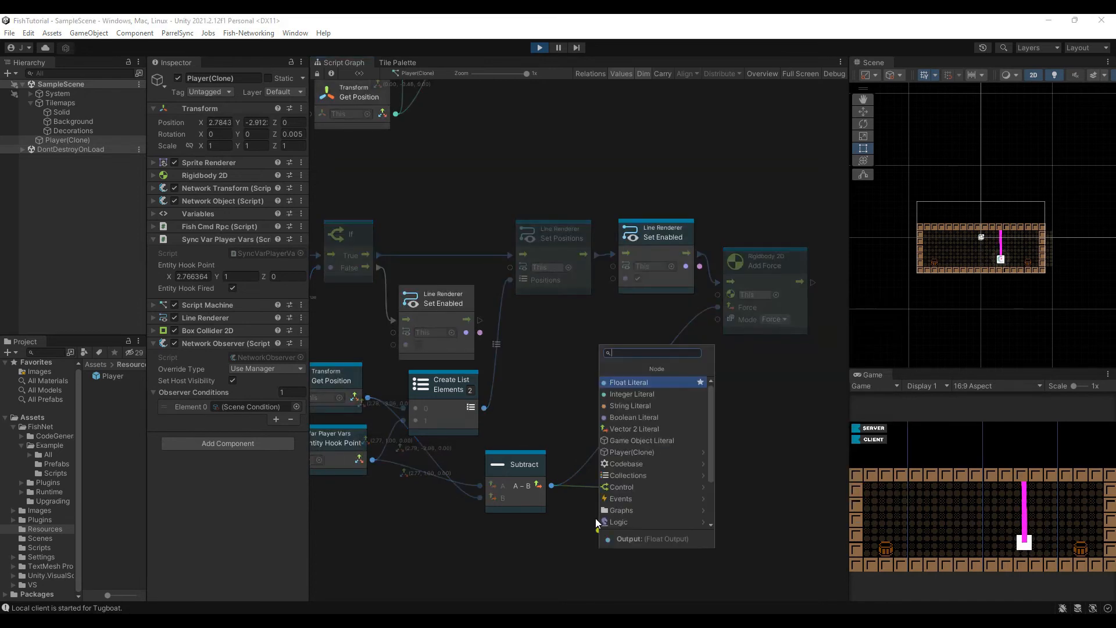
pyautogui.click(629, 383)
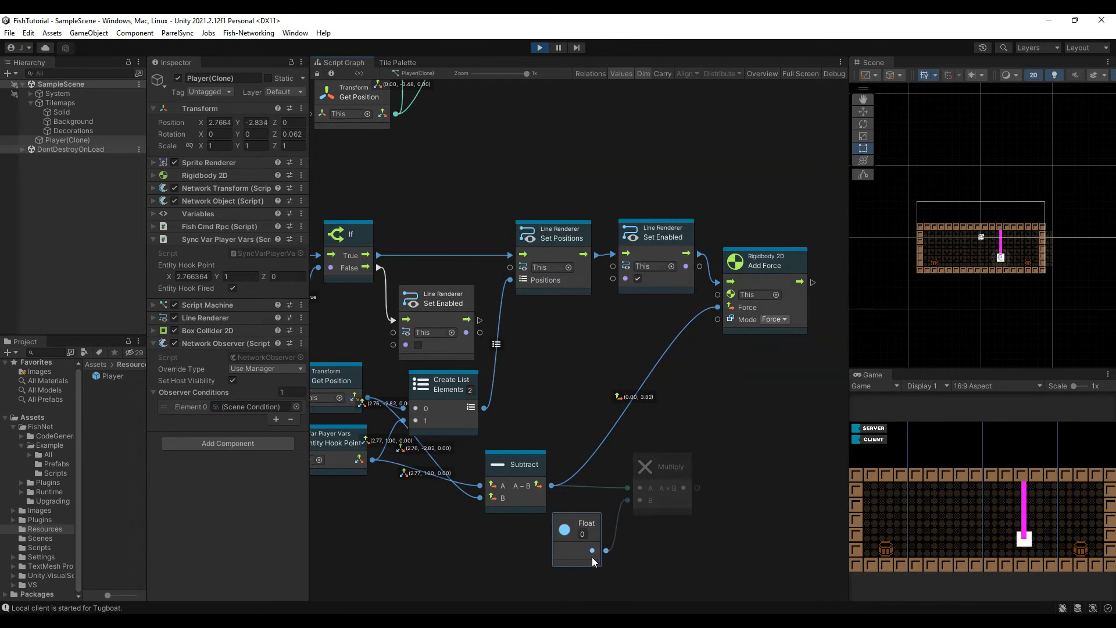
pyautogui.write('1.5')
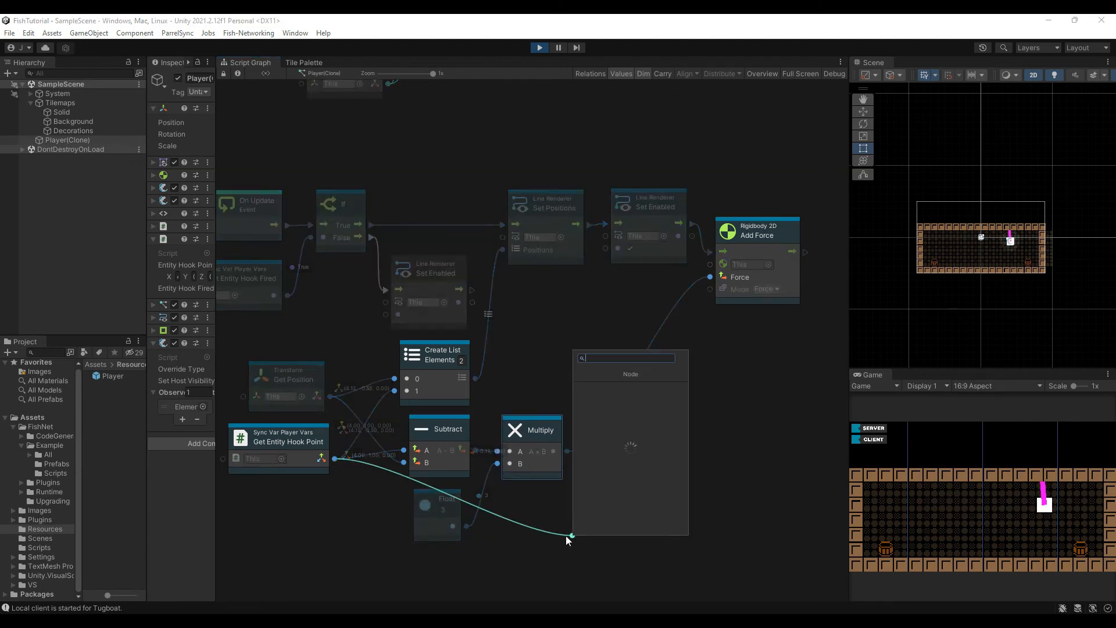
# Compare the player-to-hook Distance with Less Or Equal against 1.5
pyautogui.write('dist')
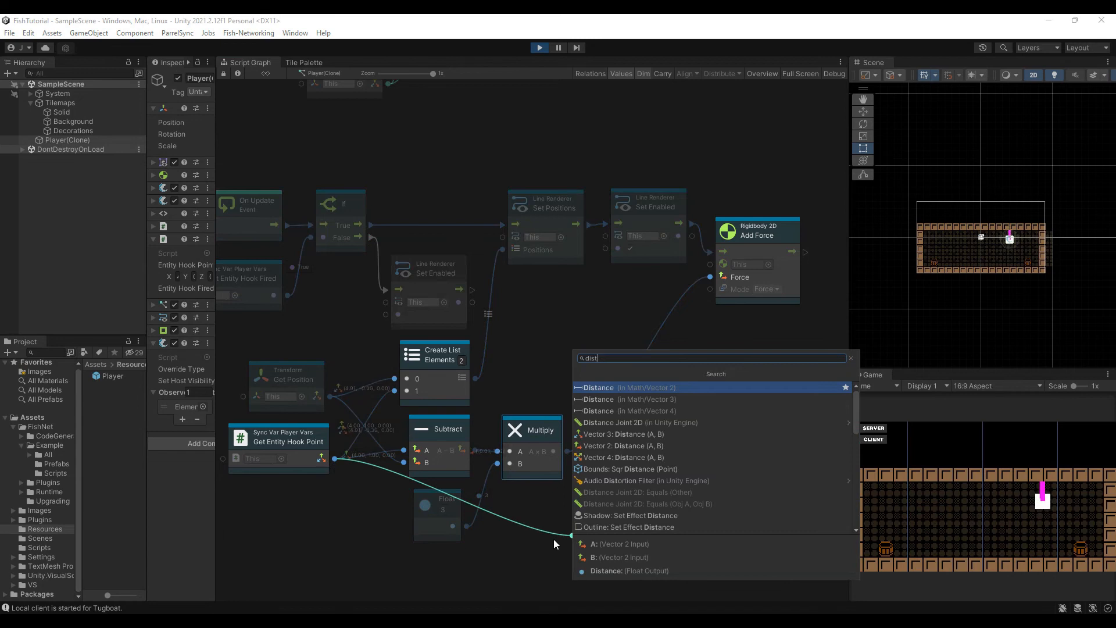
pyautogui.click(600, 386)
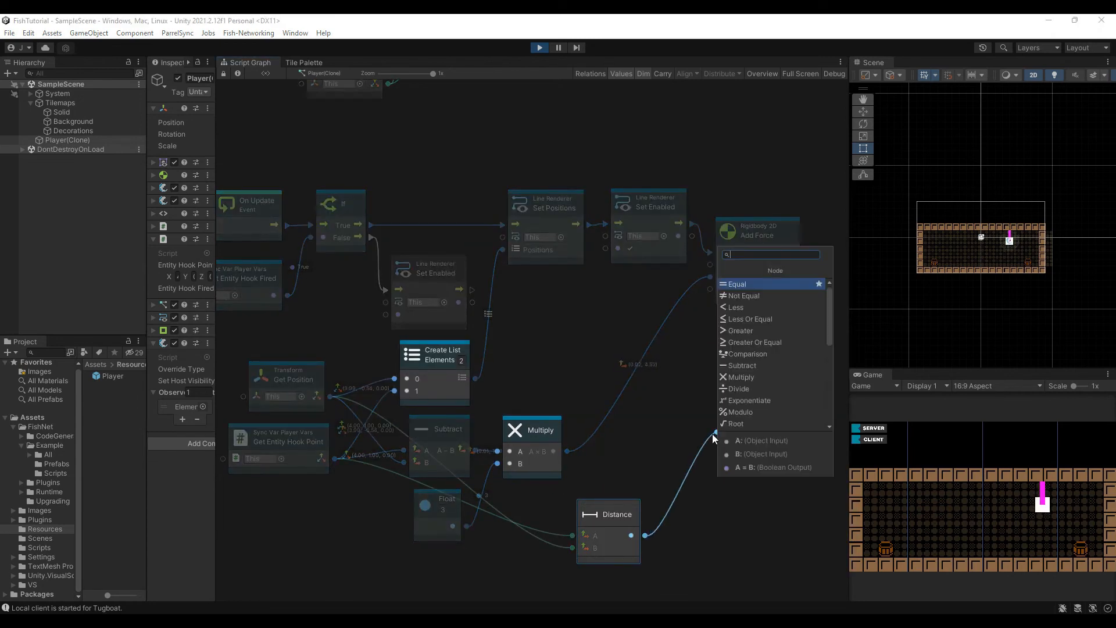
pyautogui.write('less or')
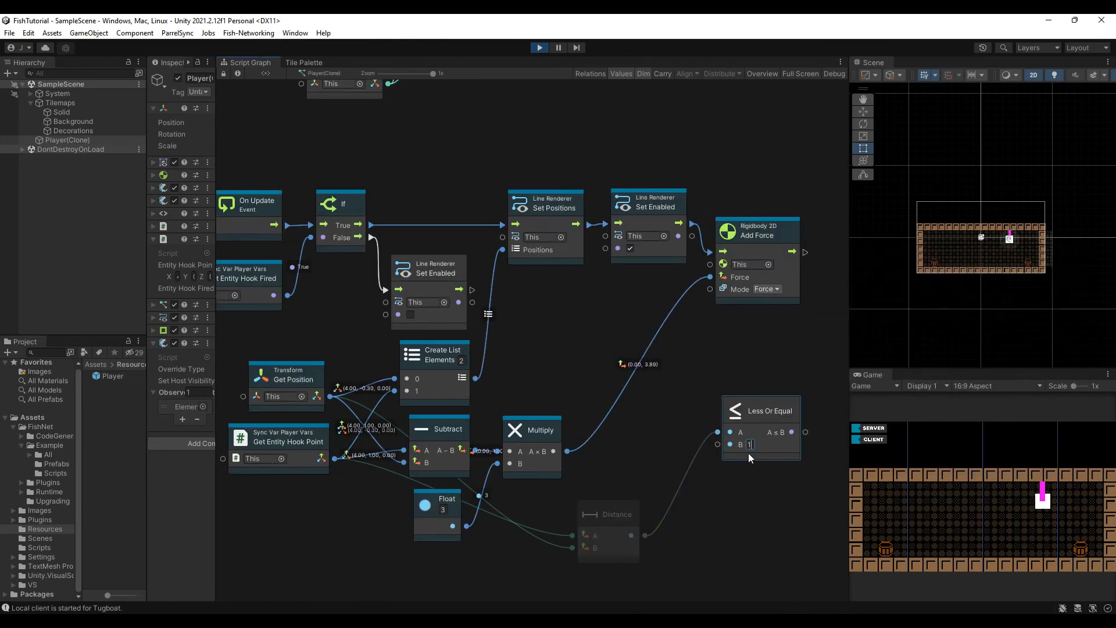
pyautogui.write('1.5')
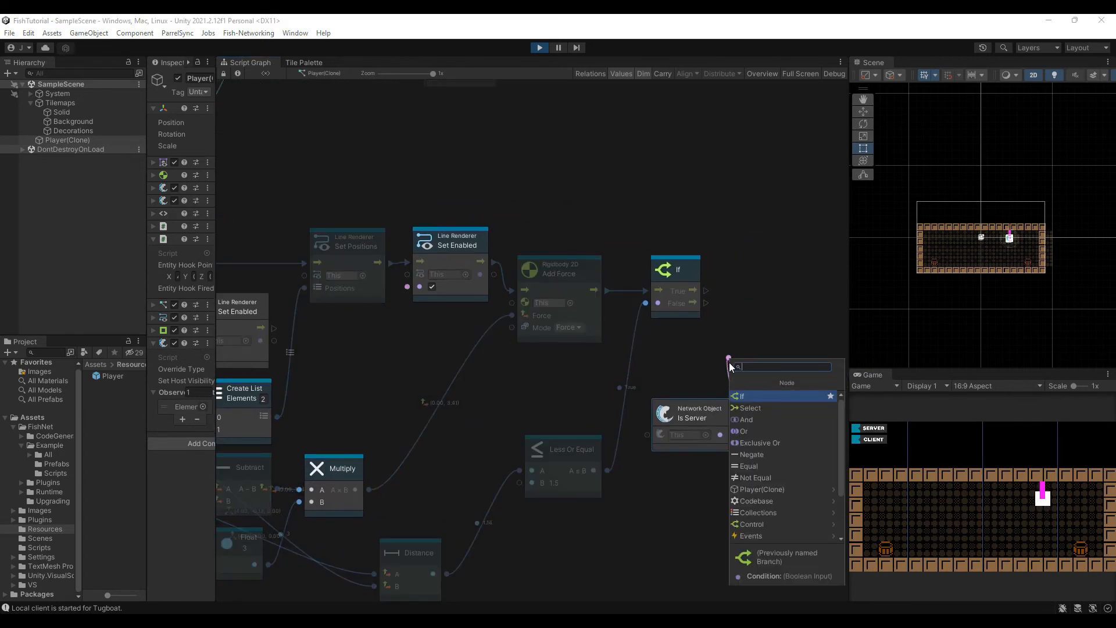
# Gate the comparison behind an Is Server If check and link it to clearing Entity Hook Fired
pyautogui.click(741, 395)
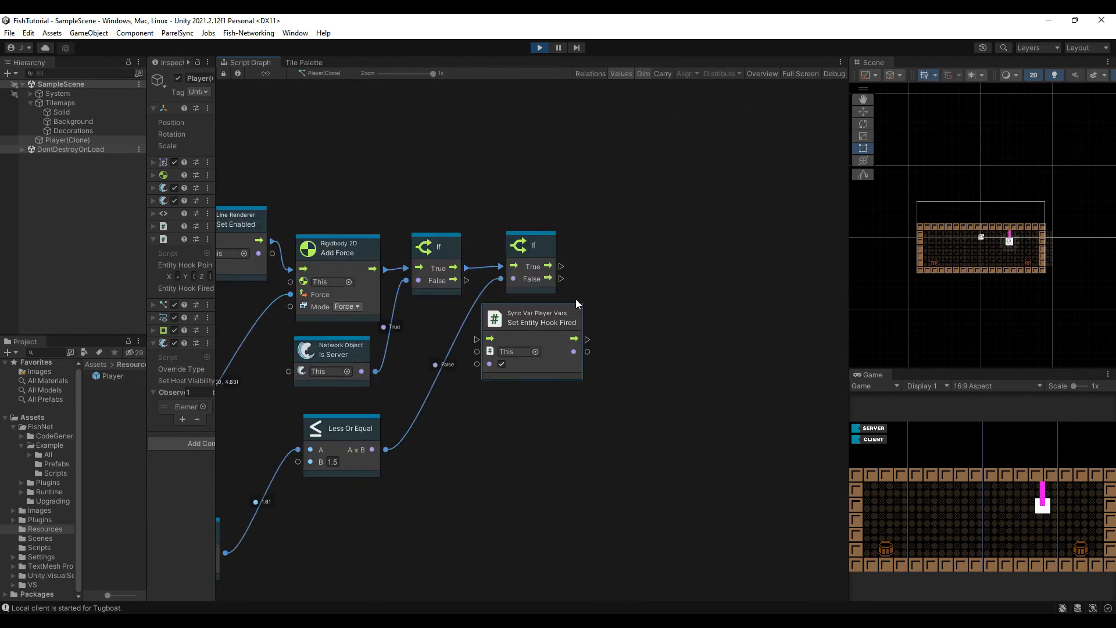
pyautogui.moveTo(532, 316); pyautogui.dragTo(631, 245)
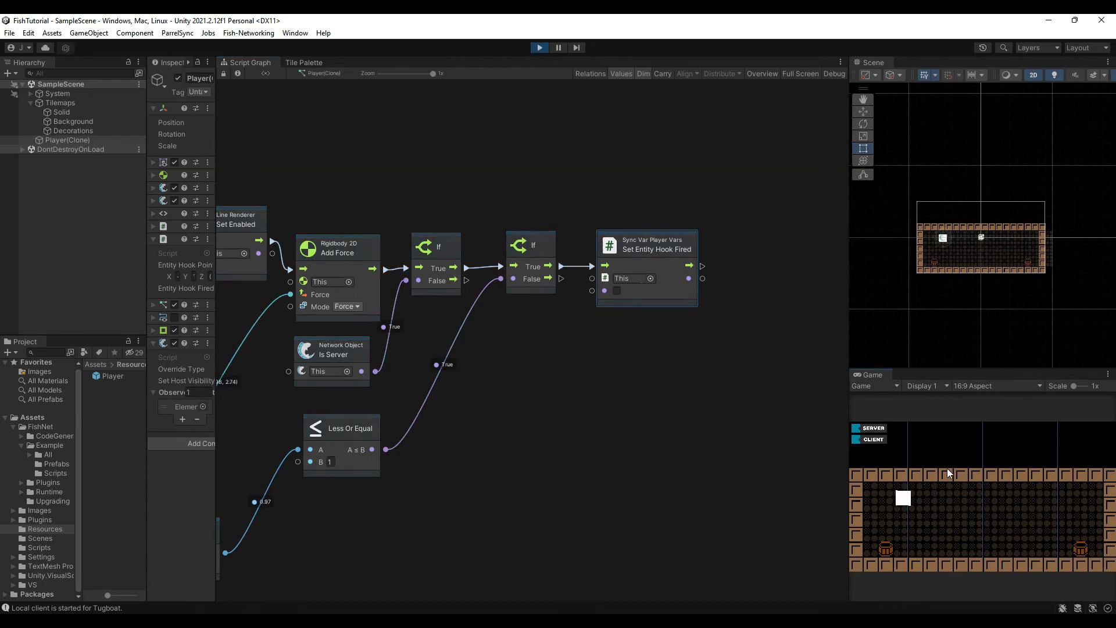
# With arrival distance lowered to 1, end the play test and reach the File menu
pyautogui.click(9, 32)
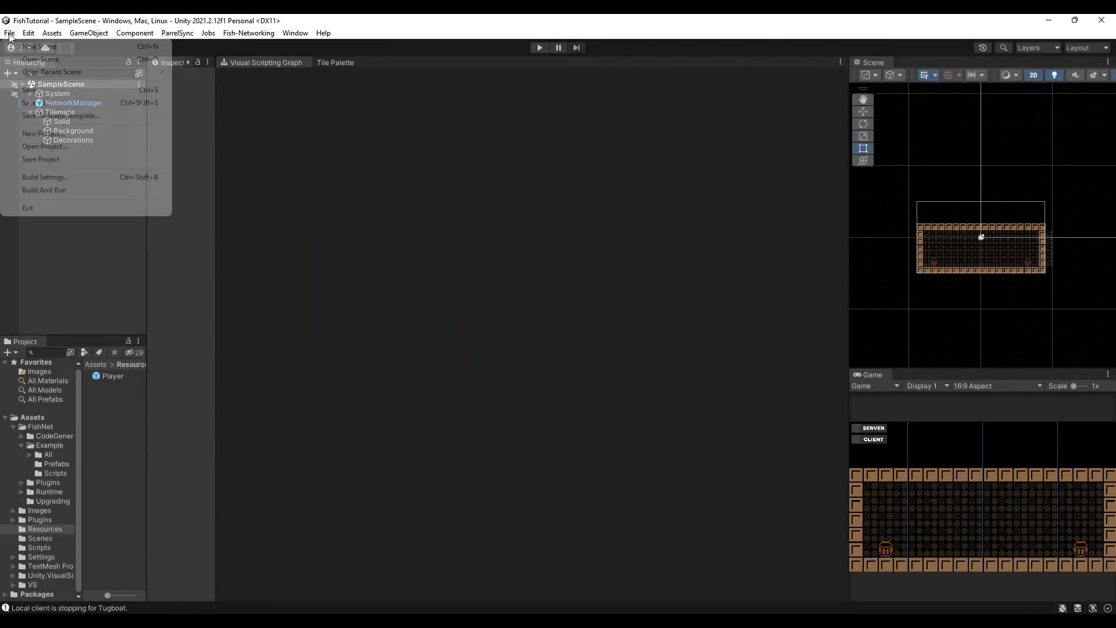
# Save the graph and rearrange the two If nodes so their branches flow cleanly
pyautogui.click(550, 27)
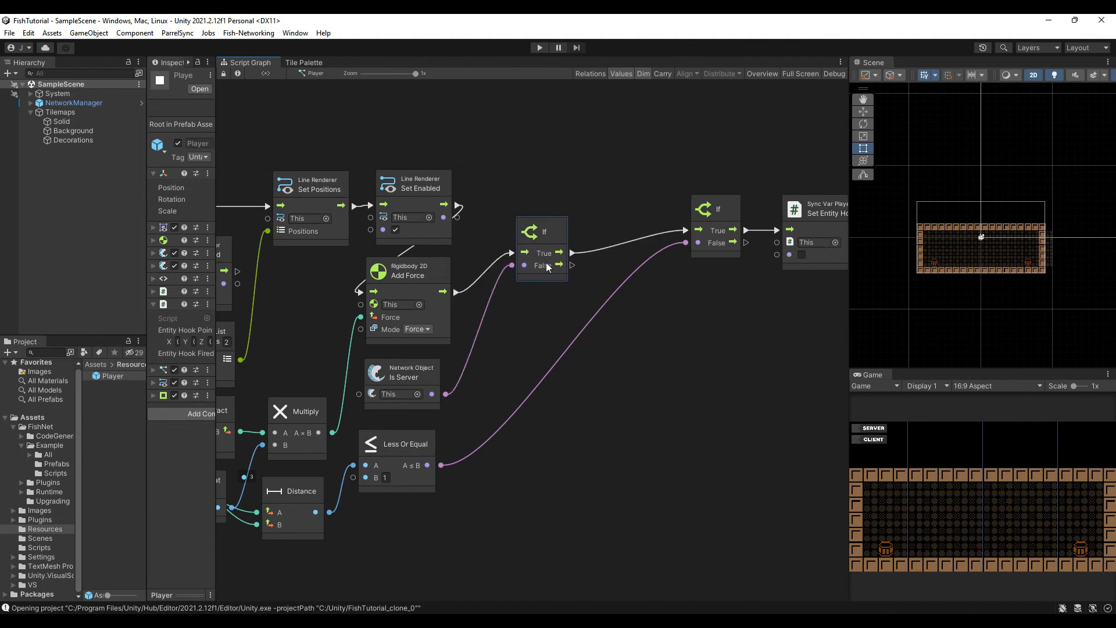
pyautogui.moveTo(541, 231); pyautogui.dragTo(491, 372)
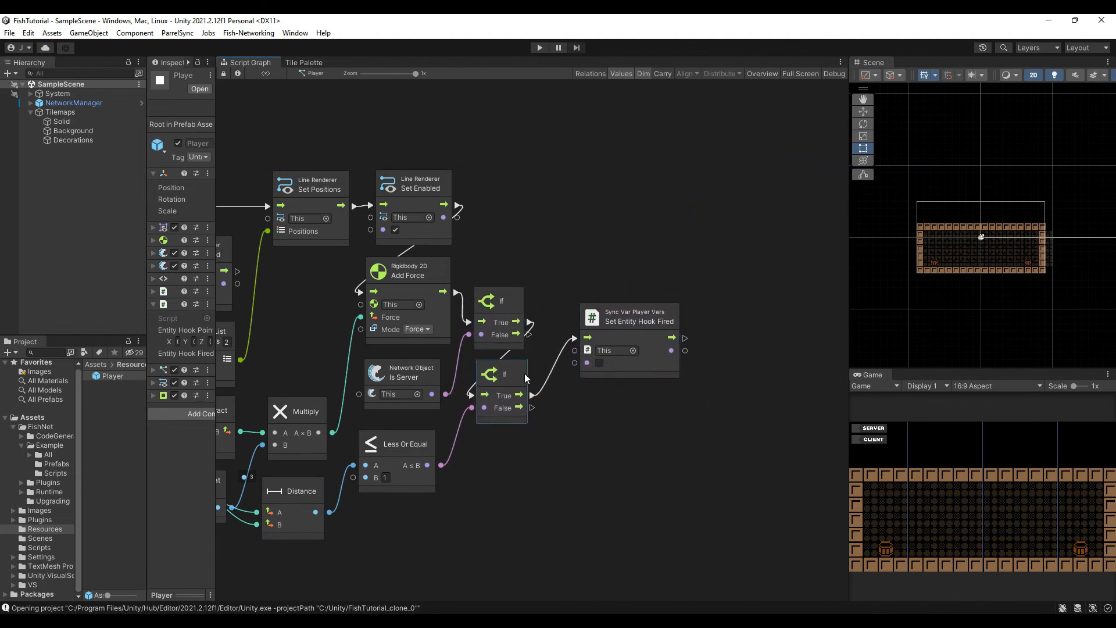
pyautogui.moveTo(633, 312); pyautogui.dragTo(634, 322)
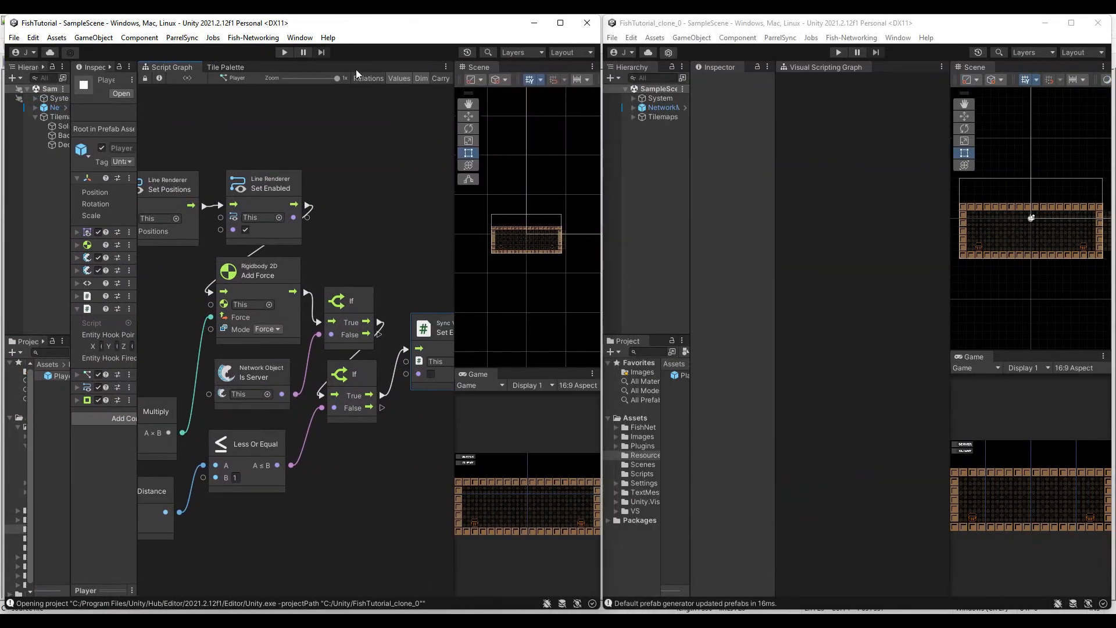
# Start Play mode in the host editor beside the FishTutorial_clone_0 editor
pyautogui.click(284, 53)
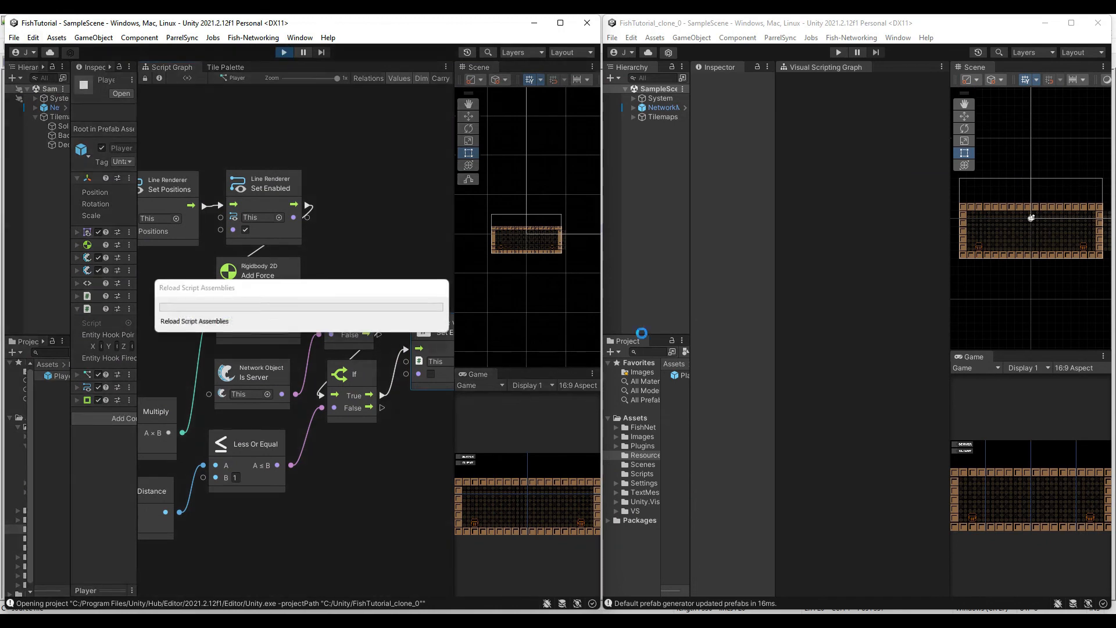